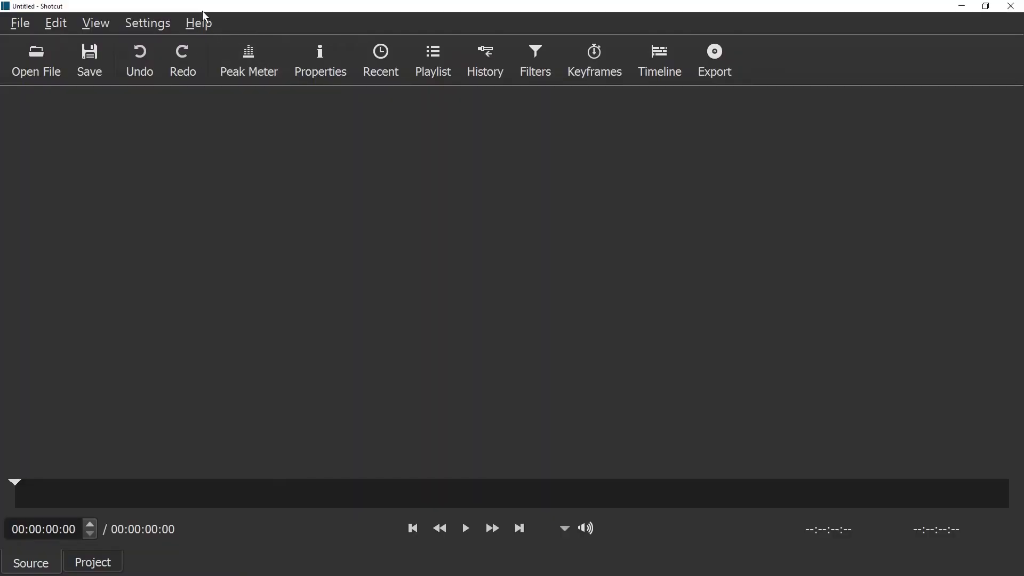
- Check the installed Shotcut version from Help > About and dismiss it
click(198, 22)
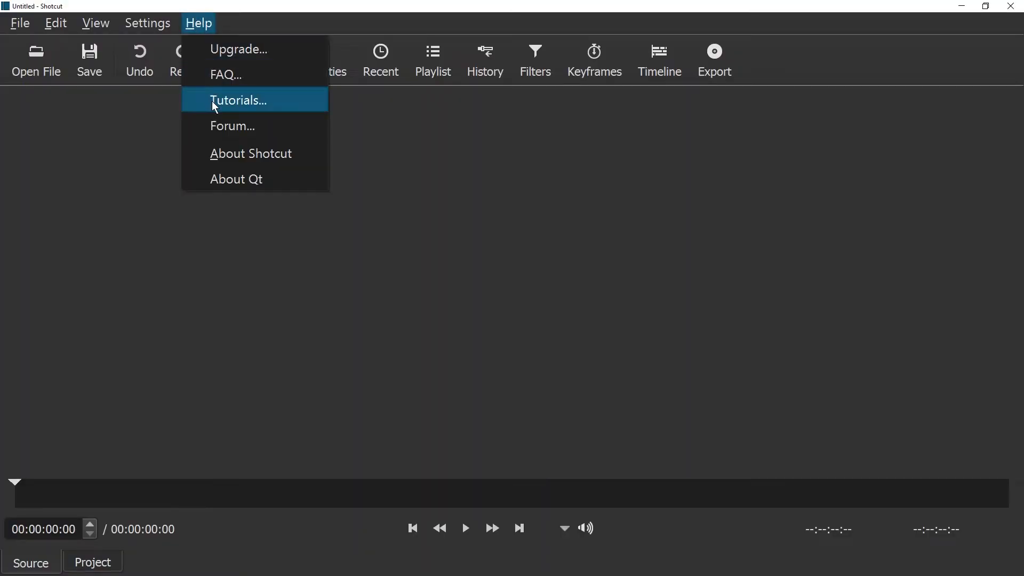
click(250, 154)
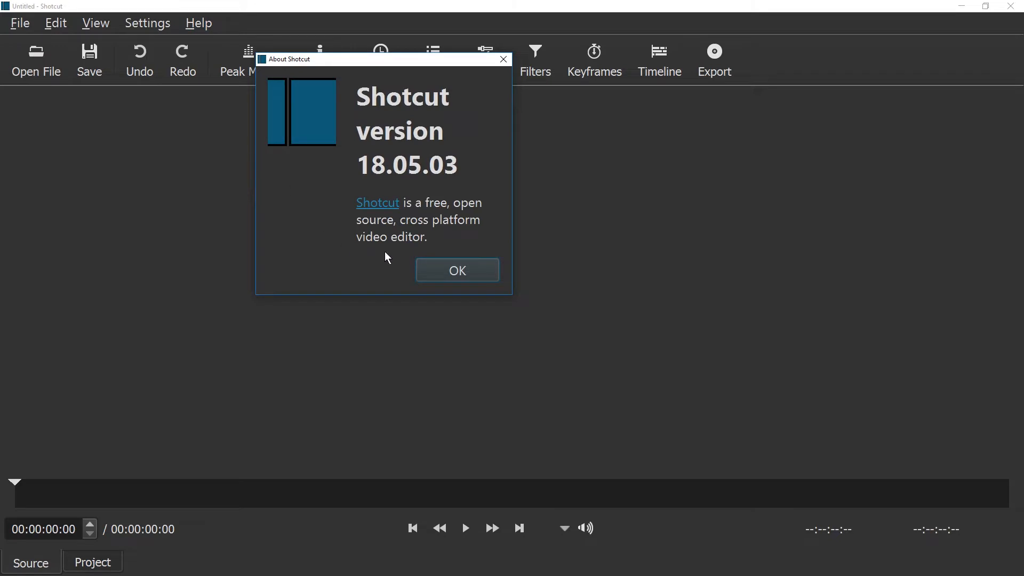
click(456, 270)
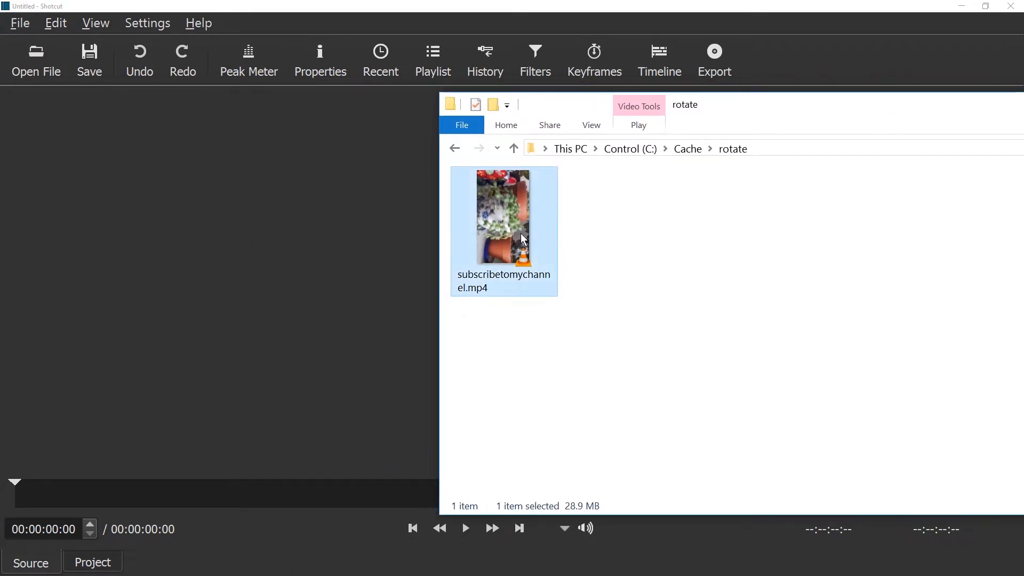
mouse_move(502, 209)
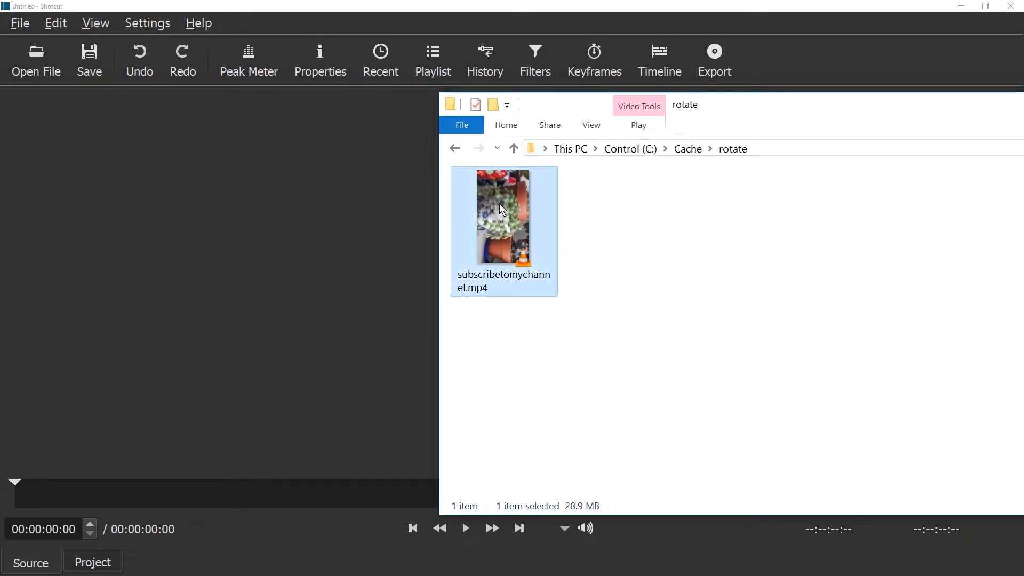
- Load subscribetomychannel.mp4 and decline the edit-friendly conversion
double_click(502, 218)
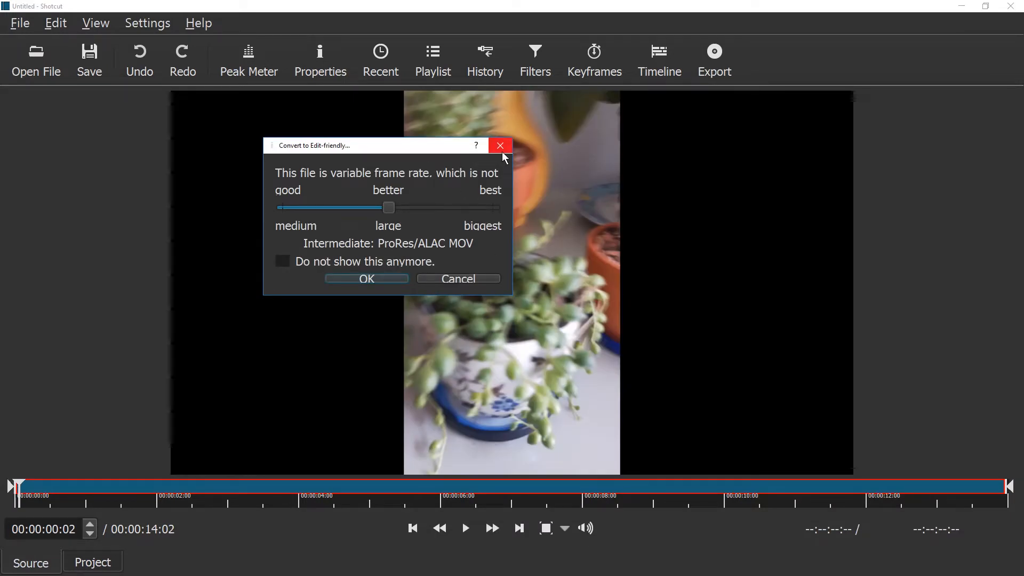
mouse_move(446, 373)
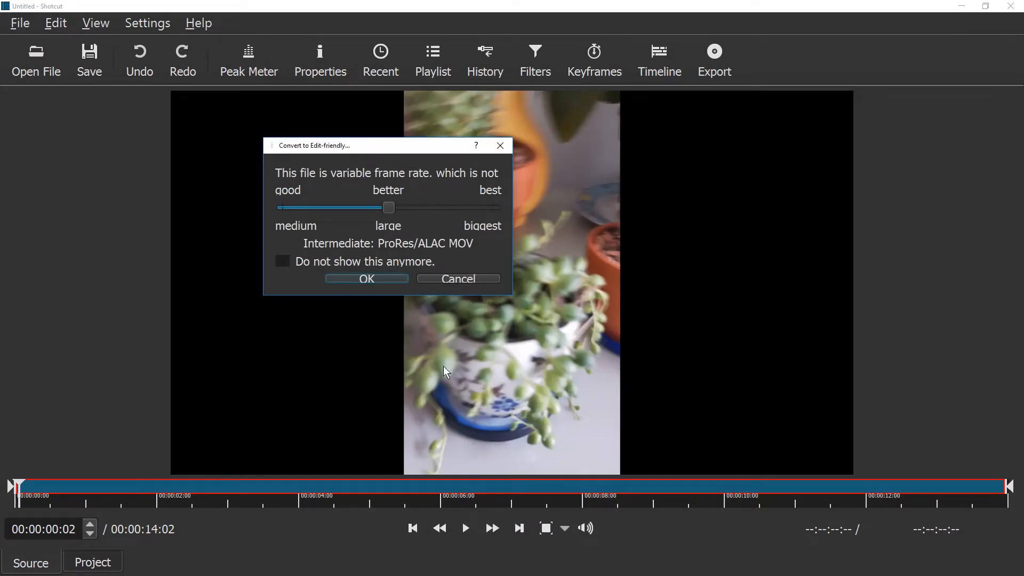
click(458, 279)
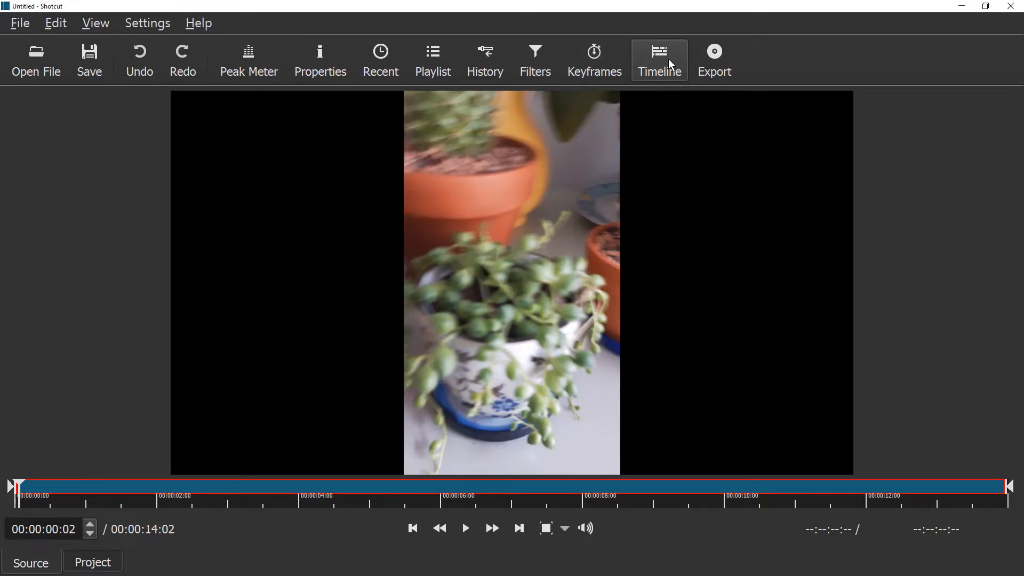
- Show the timeline with the clip on V1 and hide the toolbar via the View menu
click(658, 60)
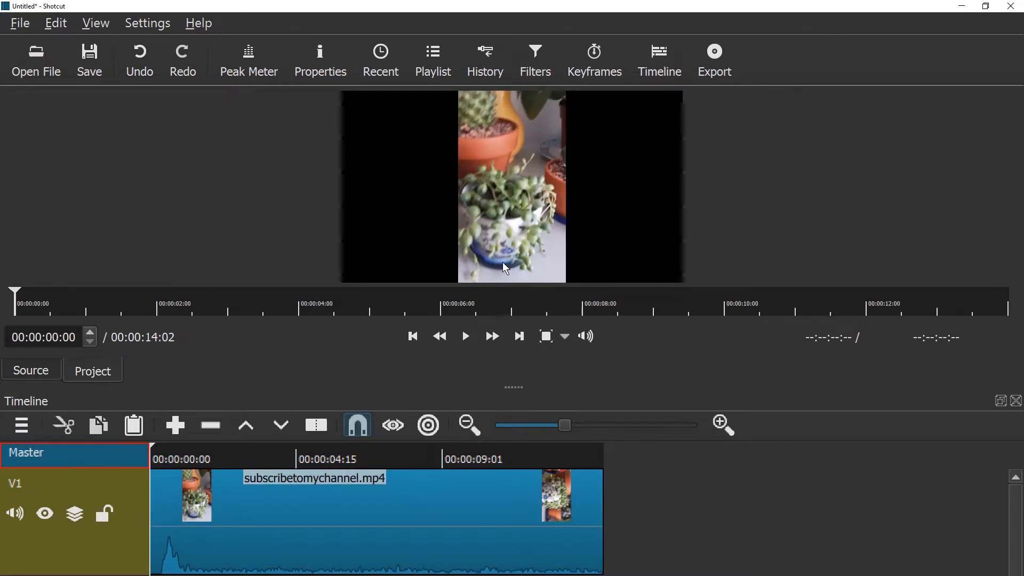
click(95, 22)
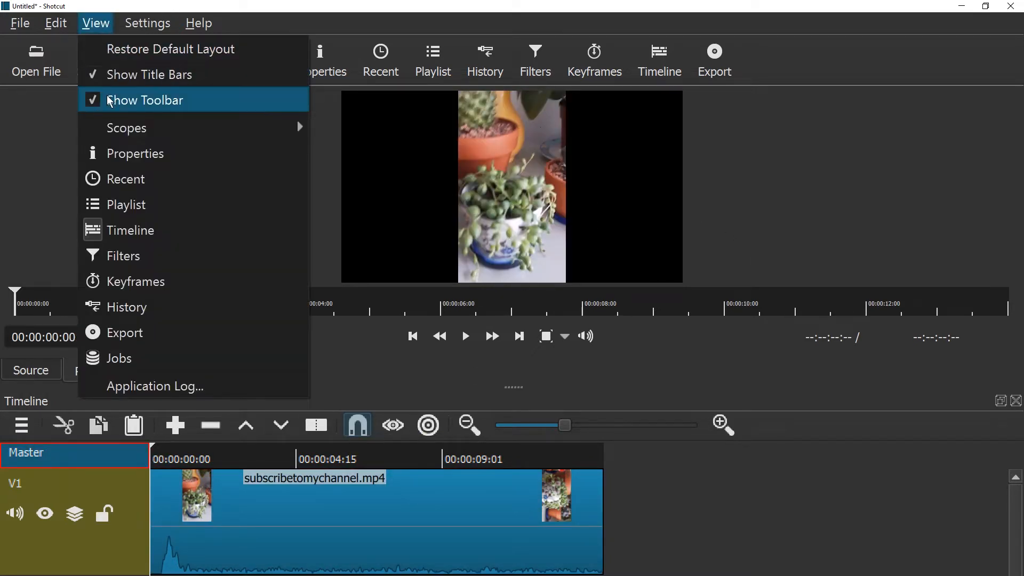
click(145, 100)
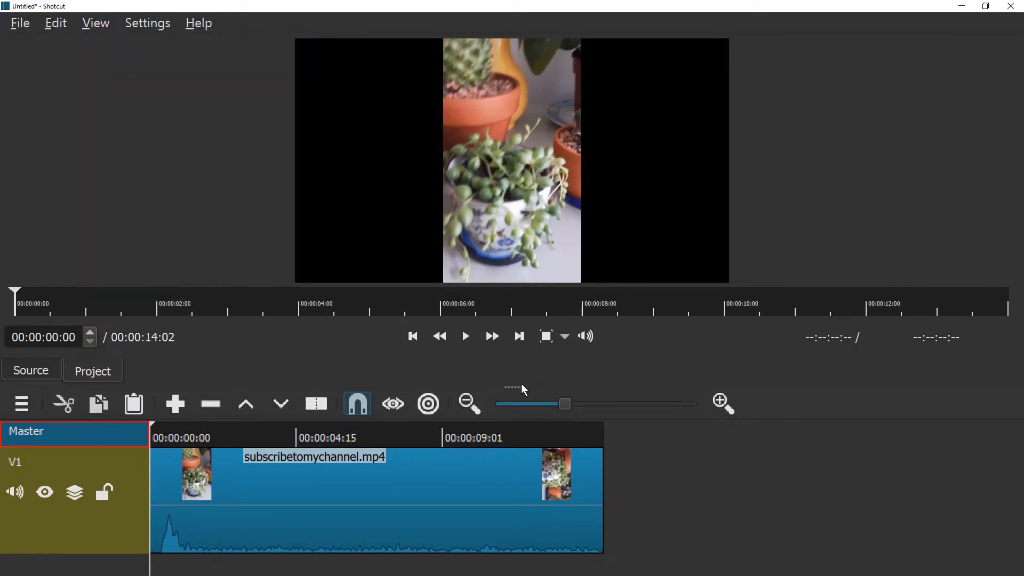
- Split the clip near 1:06 and ripple-delete the opening second, leaving 12:26
click(464, 336)
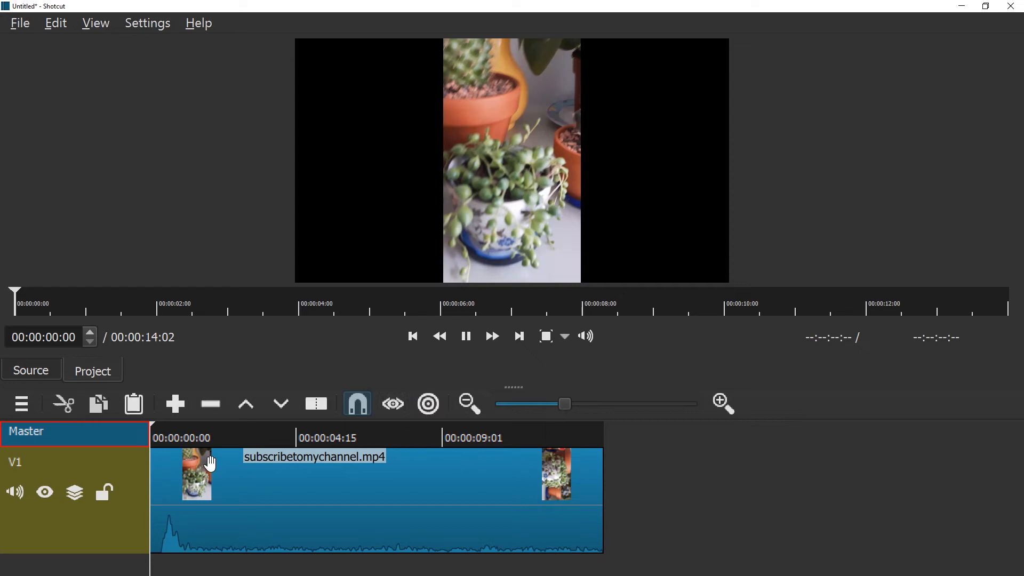
click(185, 438)
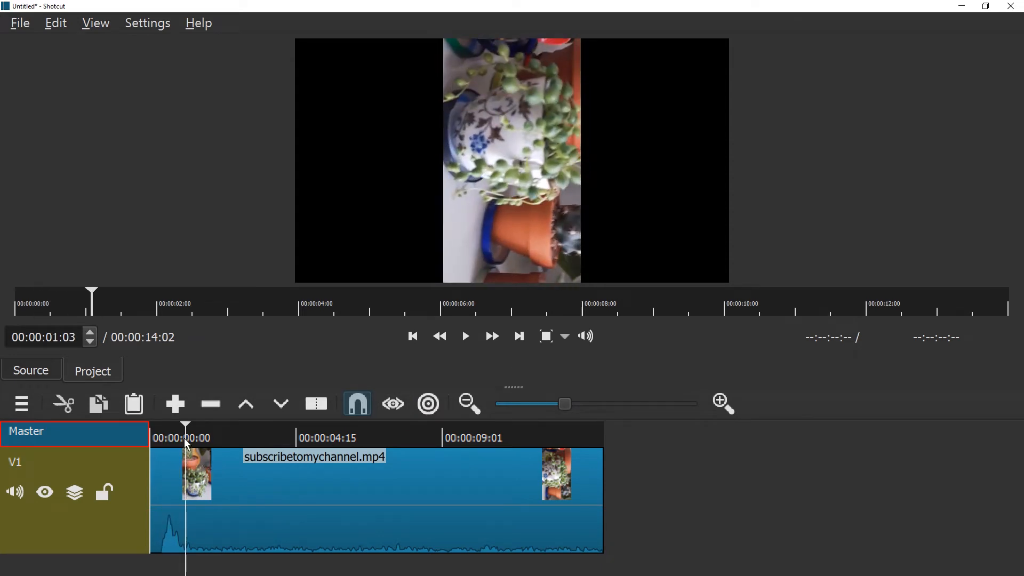
click(465, 336)
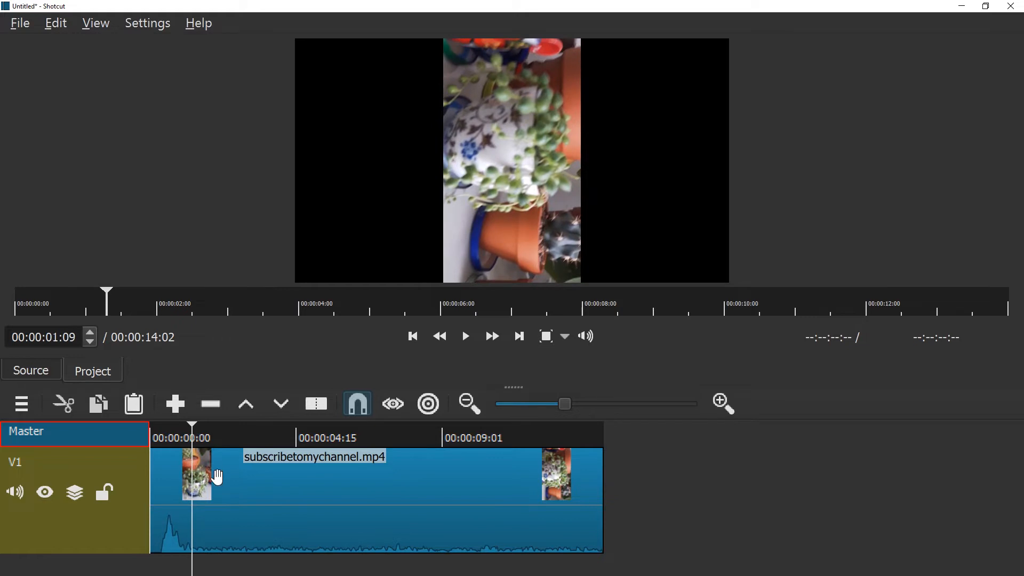
click(376, 475)
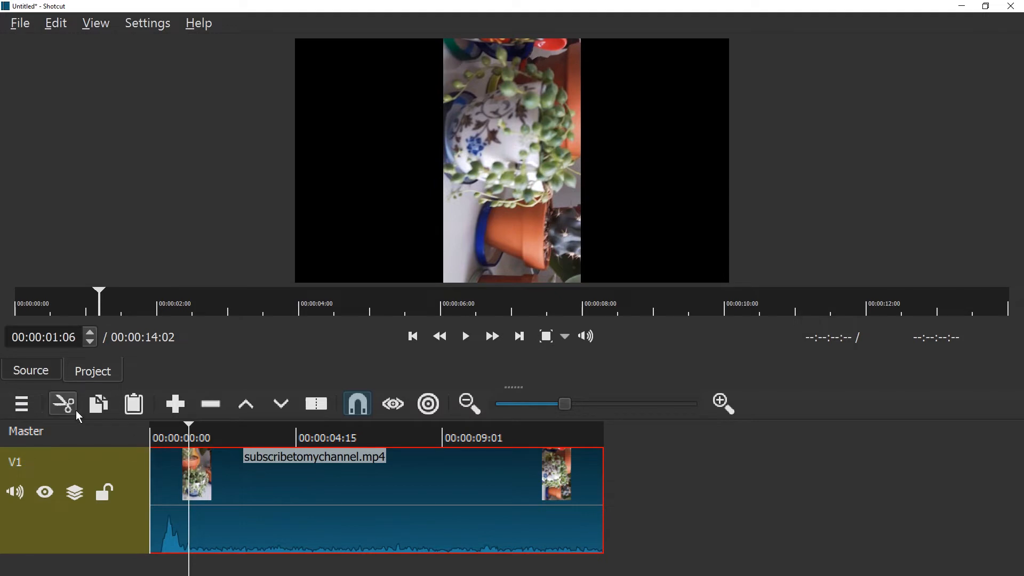
mouse_move(316, 404)
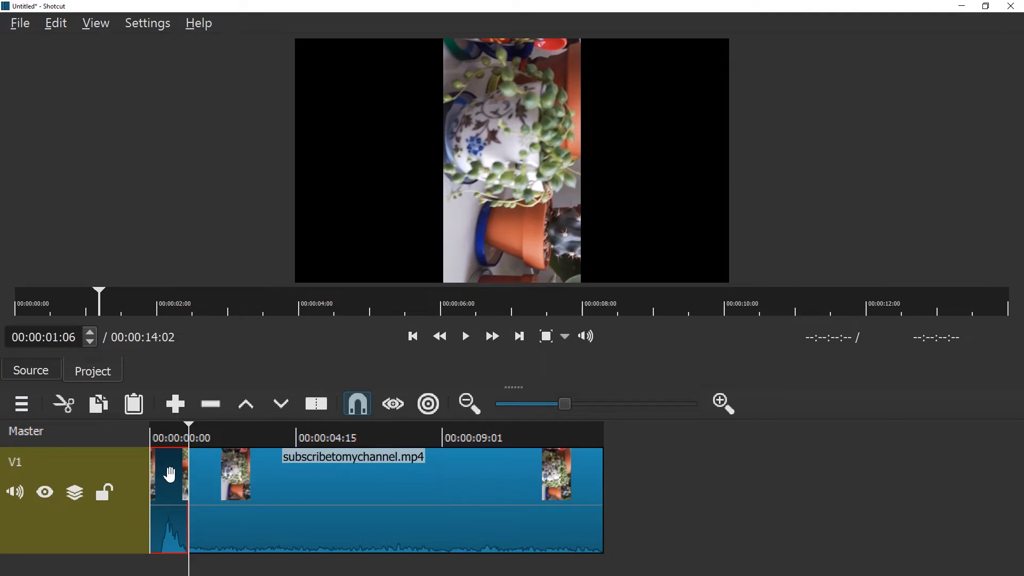
right_click(168, 476)
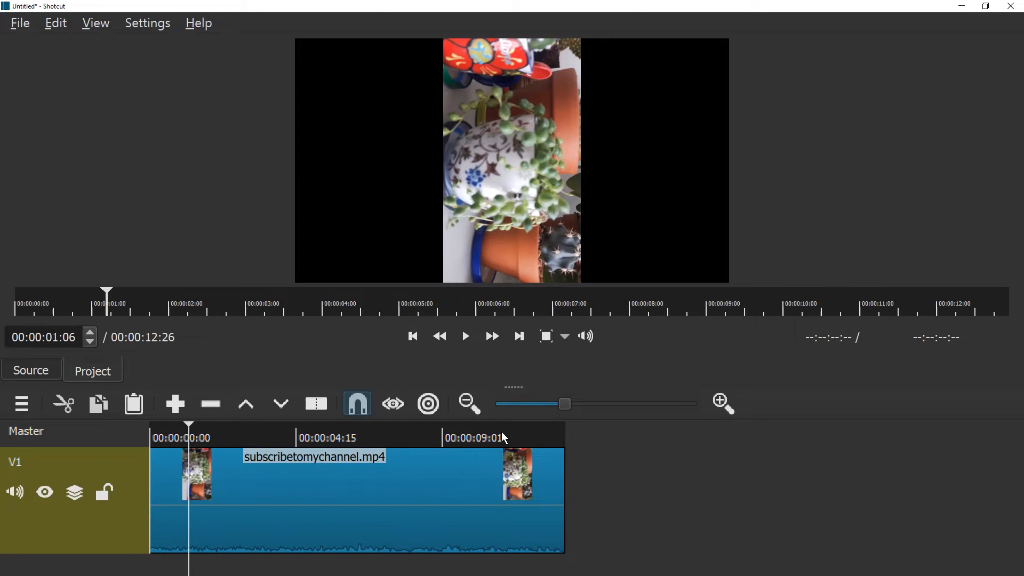
- Split the clip at 11:28 and ripple-delete the tail piece, leaving 11:28
click(518, 336)
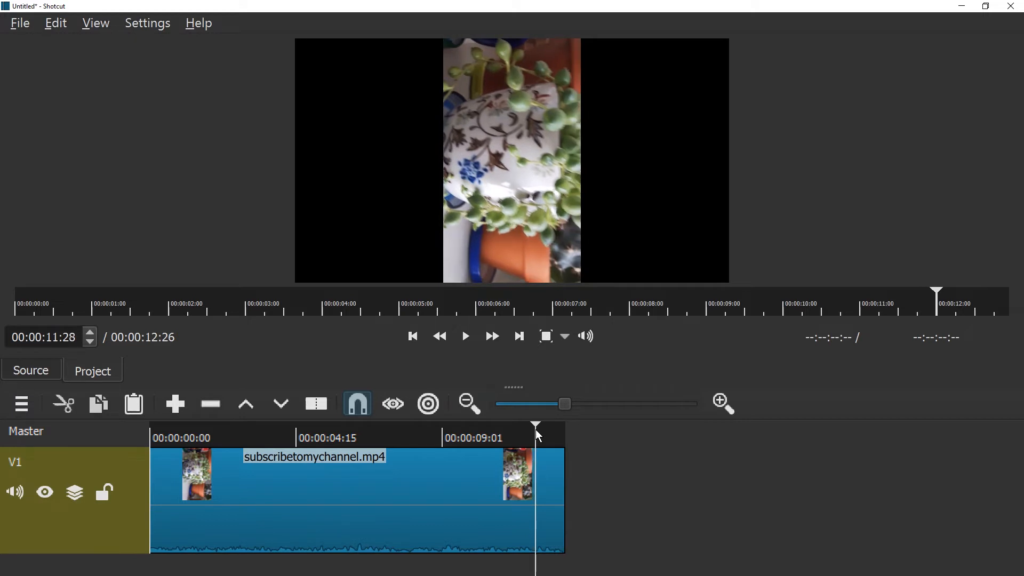
click(316, 403)
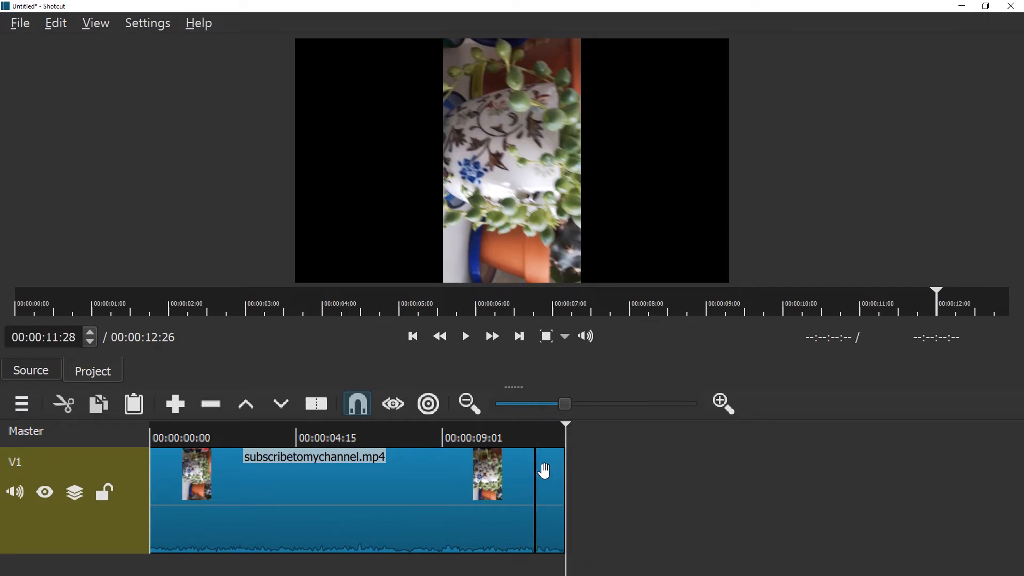
right_click(545, 471)
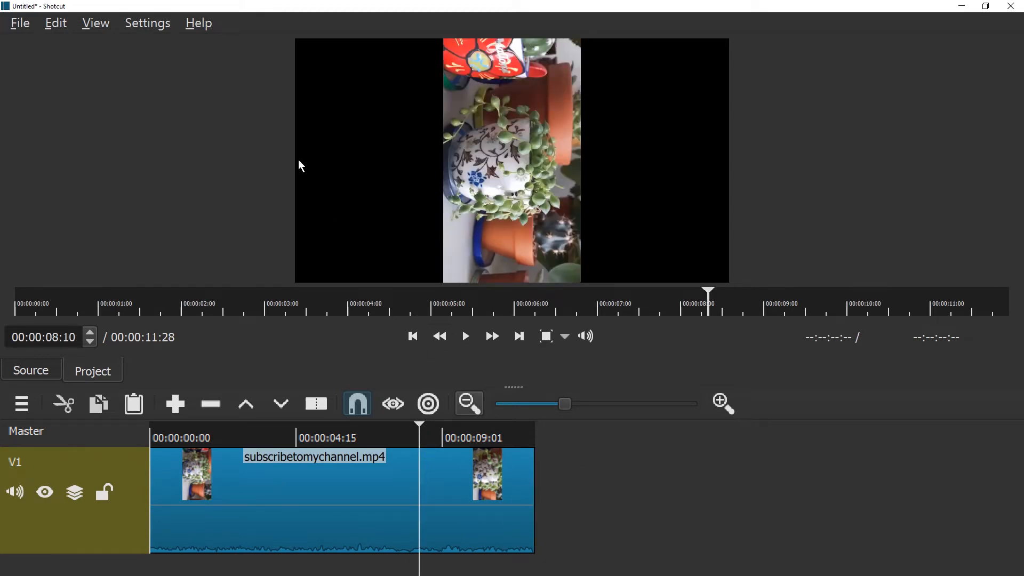
- Bring up the Filters panel for the clip, then hide the toolbar again
click(95, 23)
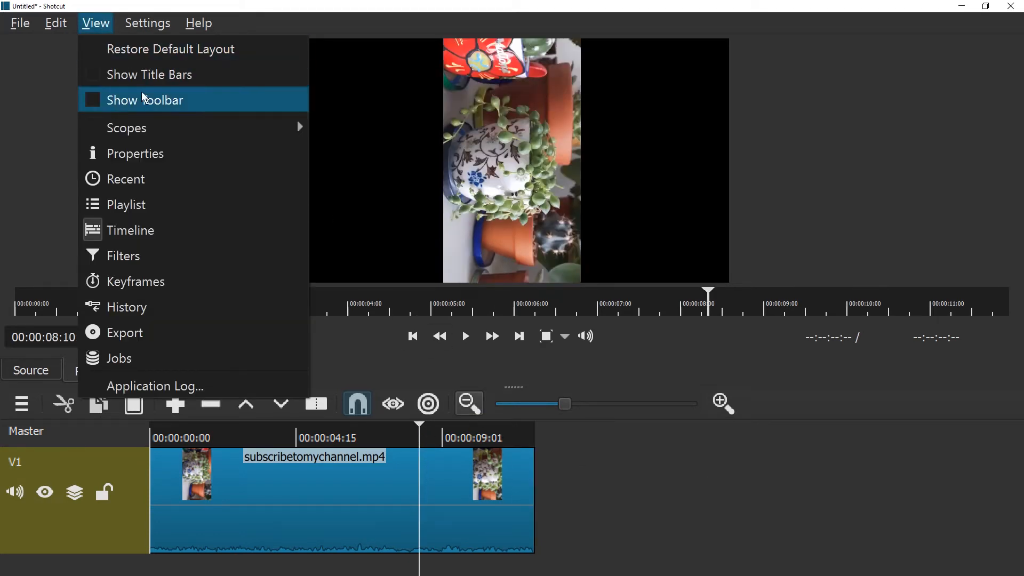
click(147, 100)
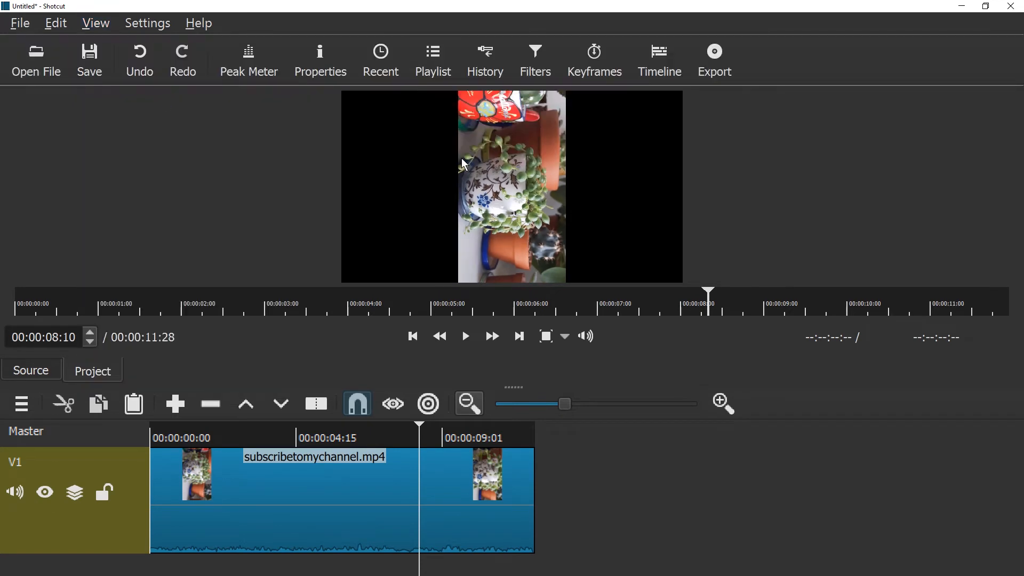
mouse_move(535, 59)
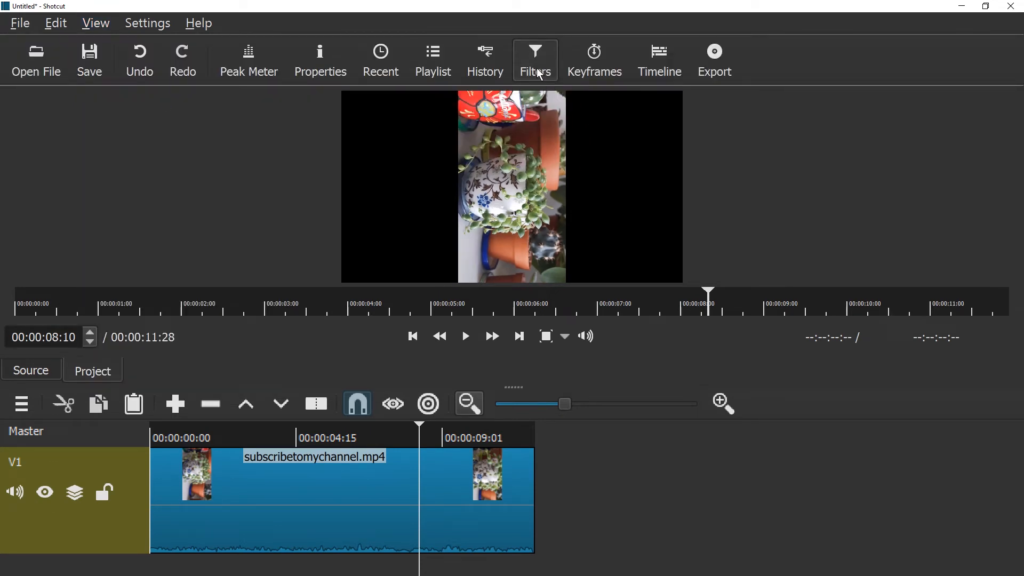
click(535, 58)
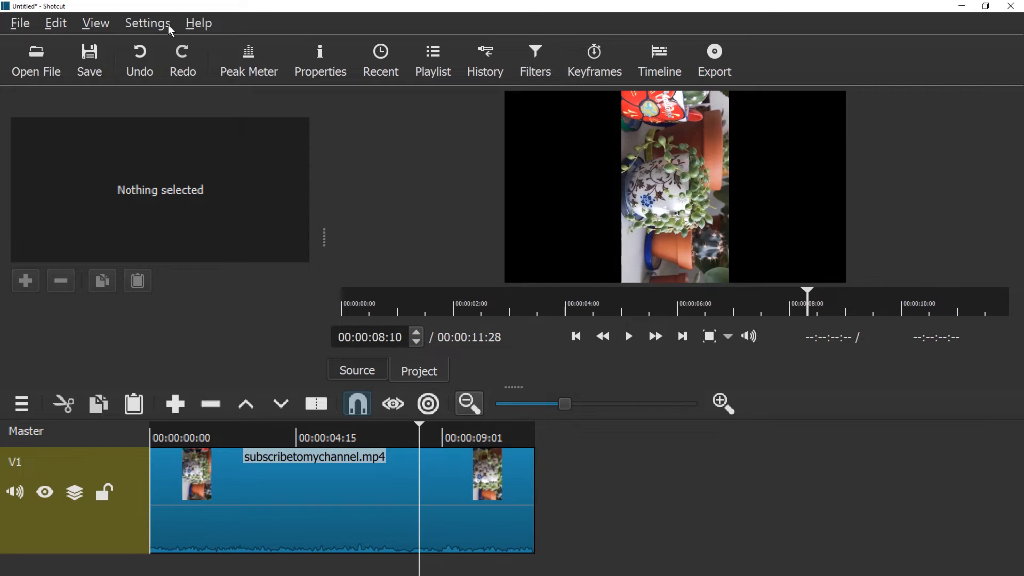
mouse_move(95, 23)
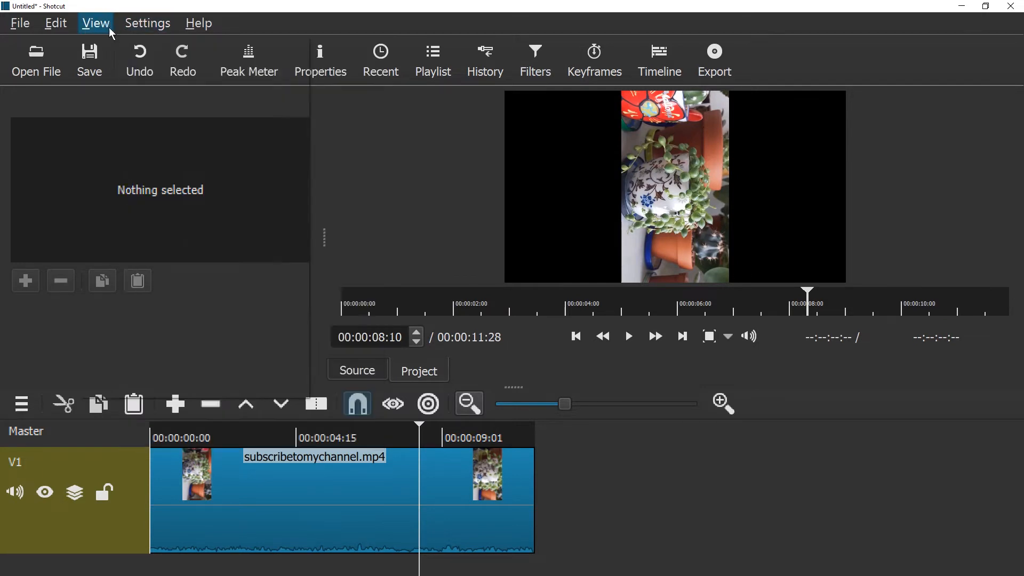
click(95, 23)
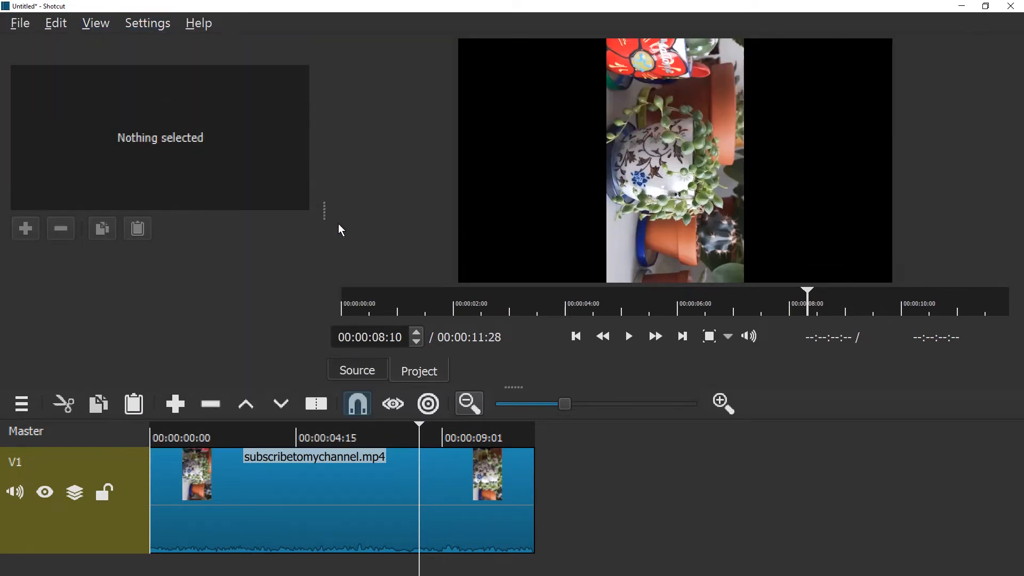
mouse_move(338, 270)
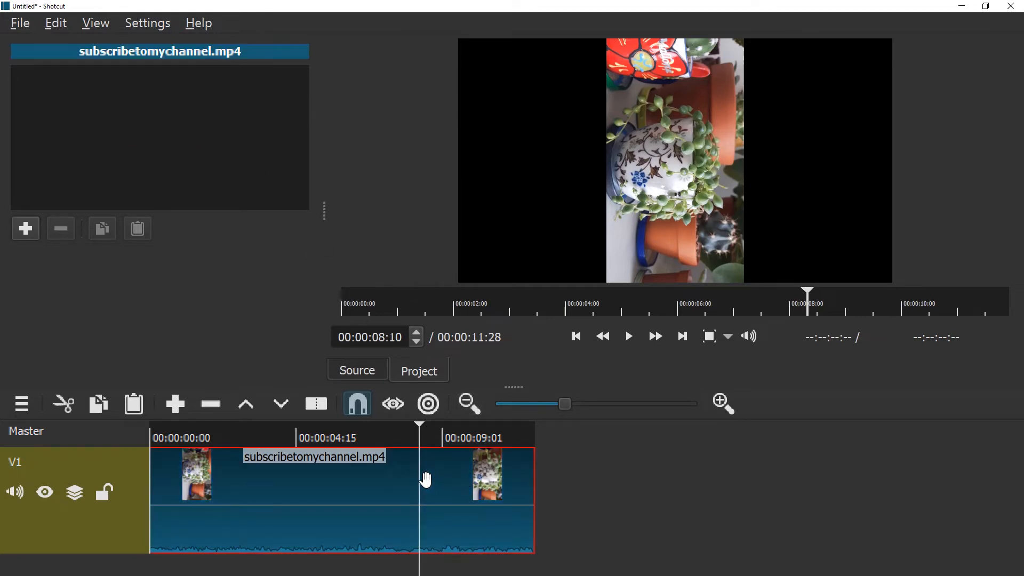
mouse_move(255, 500)
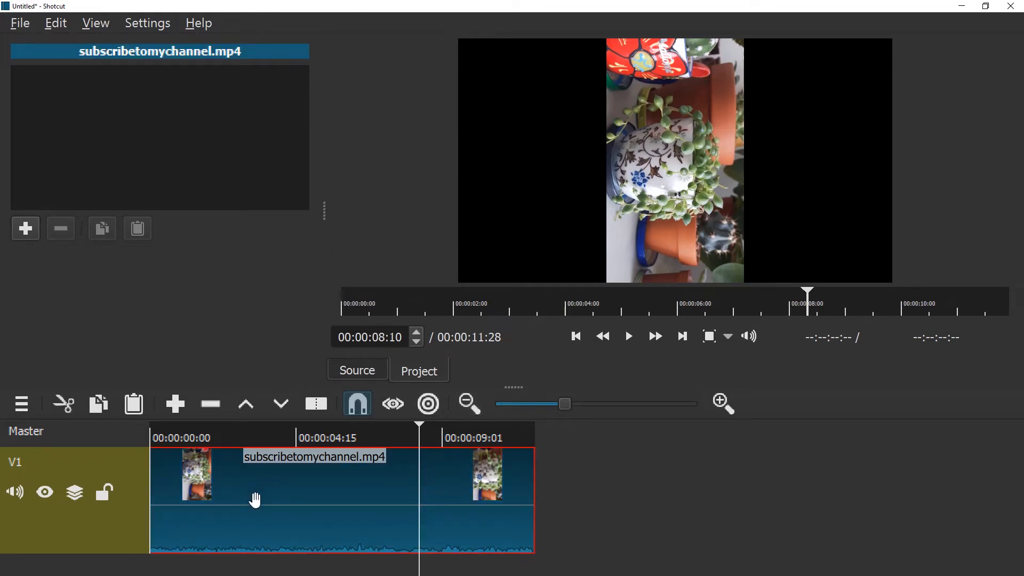
mouse_move(280, 403)
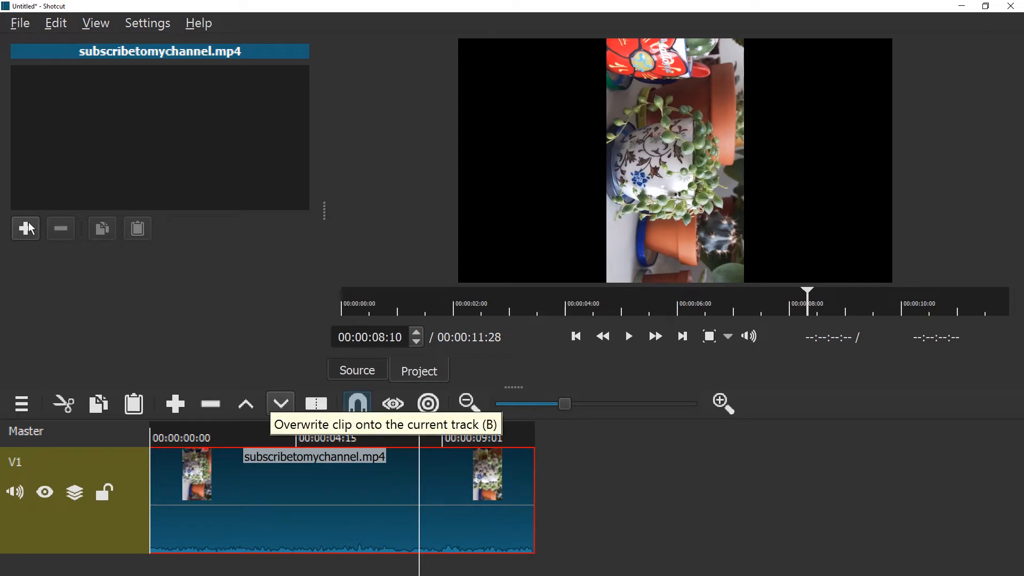
- Add a Rotate filter from the video filters catalogue to the clip
click(25, 228)
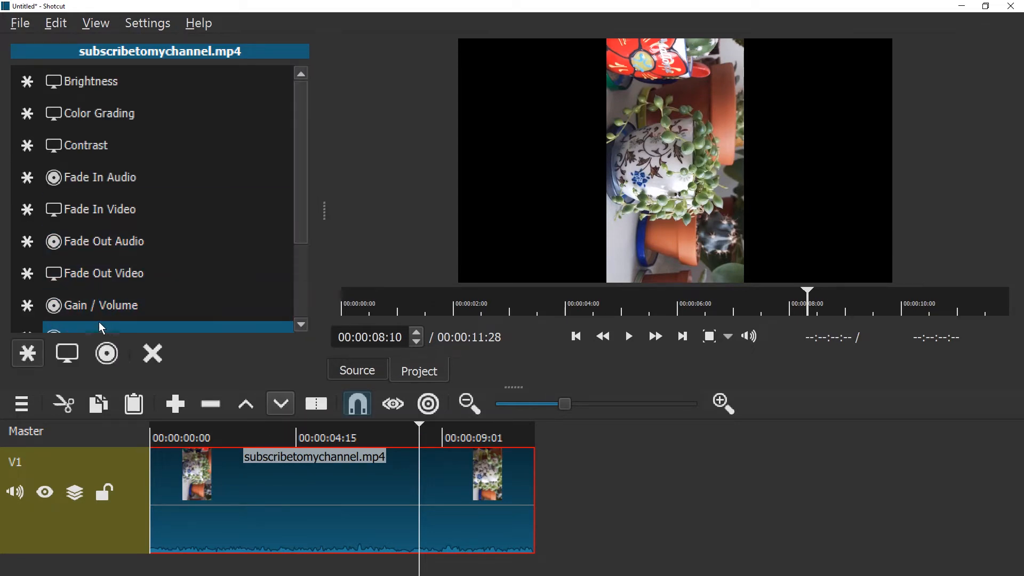
mouse_move(66, 353)
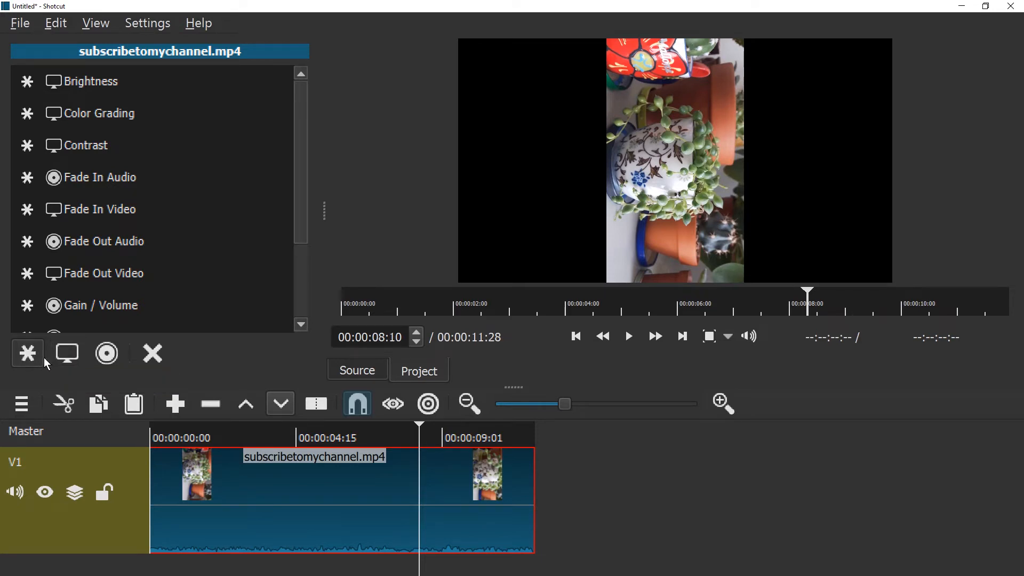
mouse_move(66, 354)
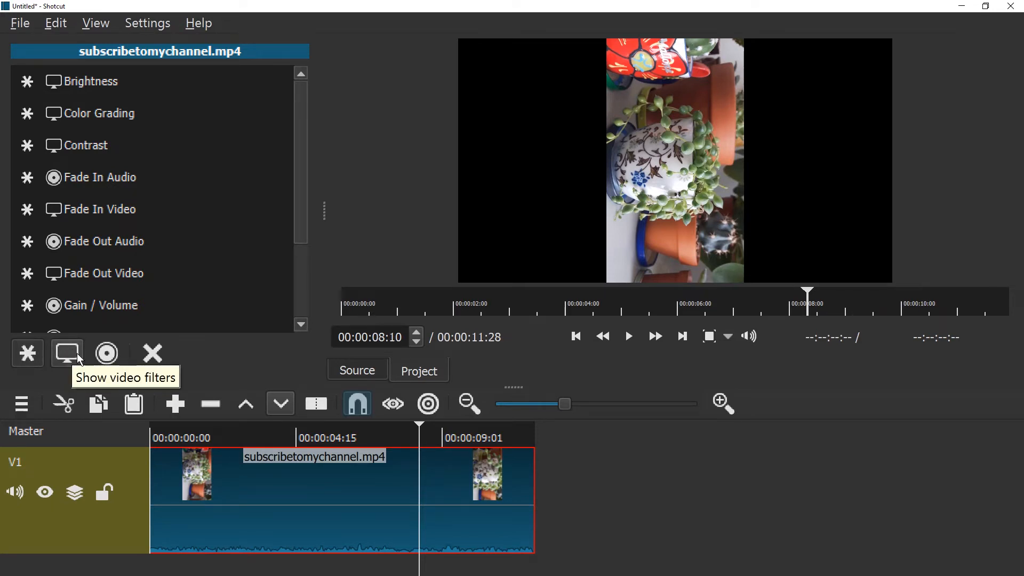
mouse_move(28, 386)
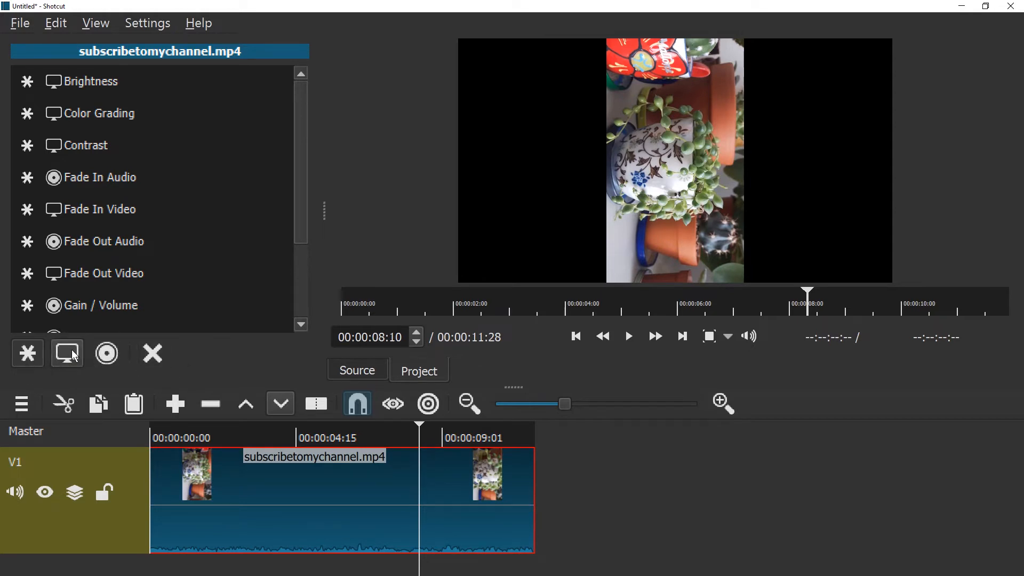
mouse_move(66, 353)
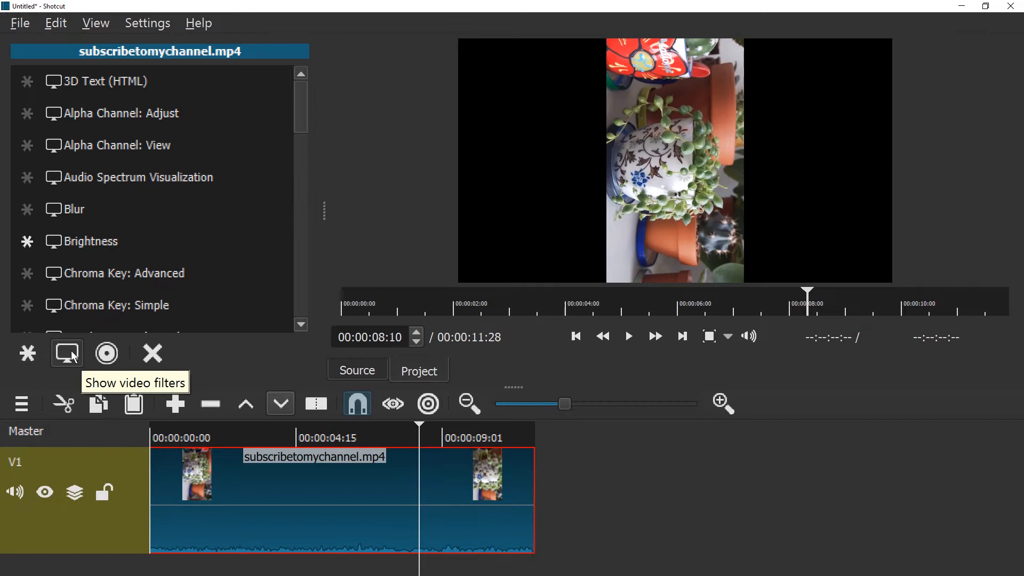
mouse_move(299, 114)
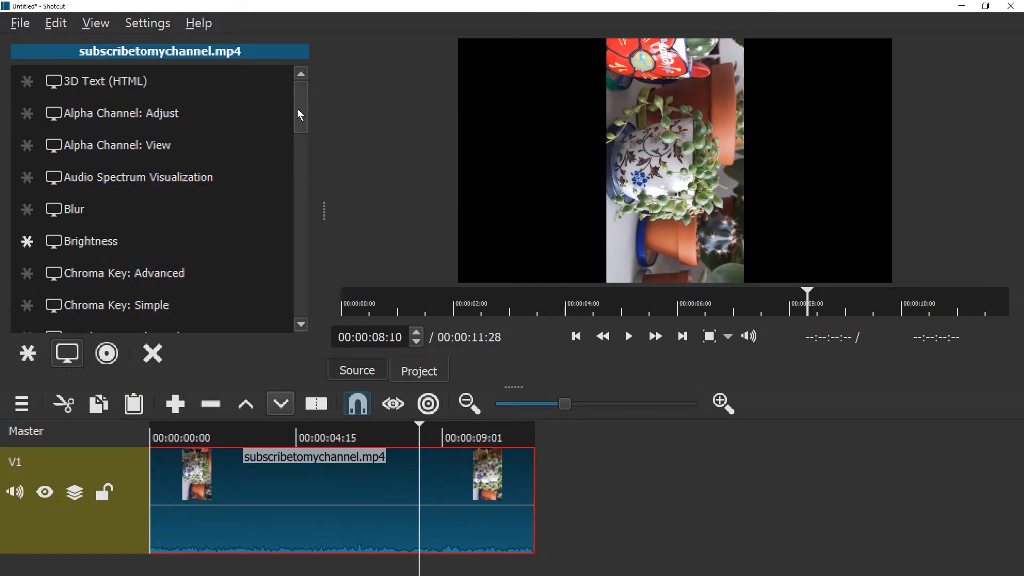
scroll(down, 3)
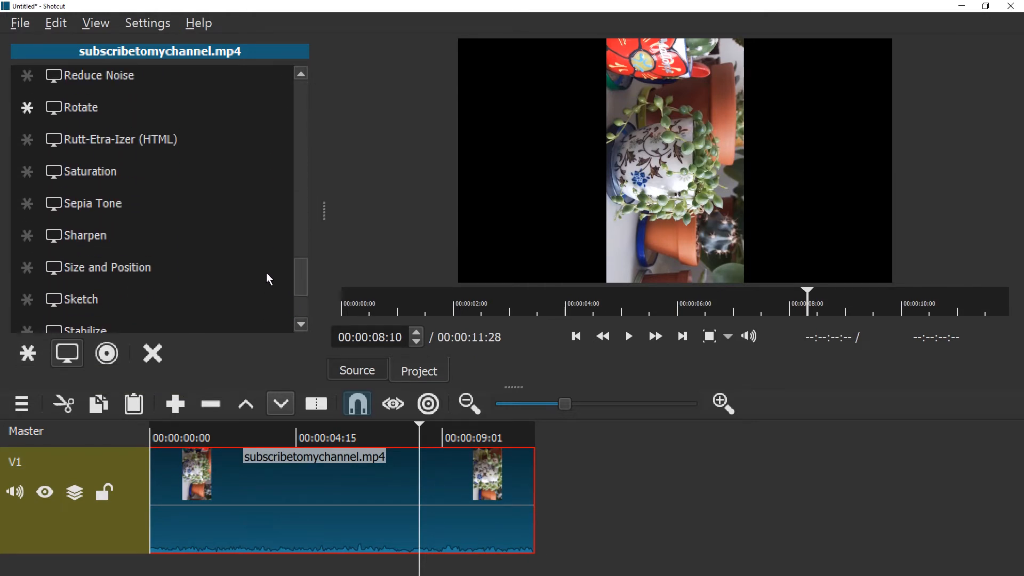
click(81, 139)
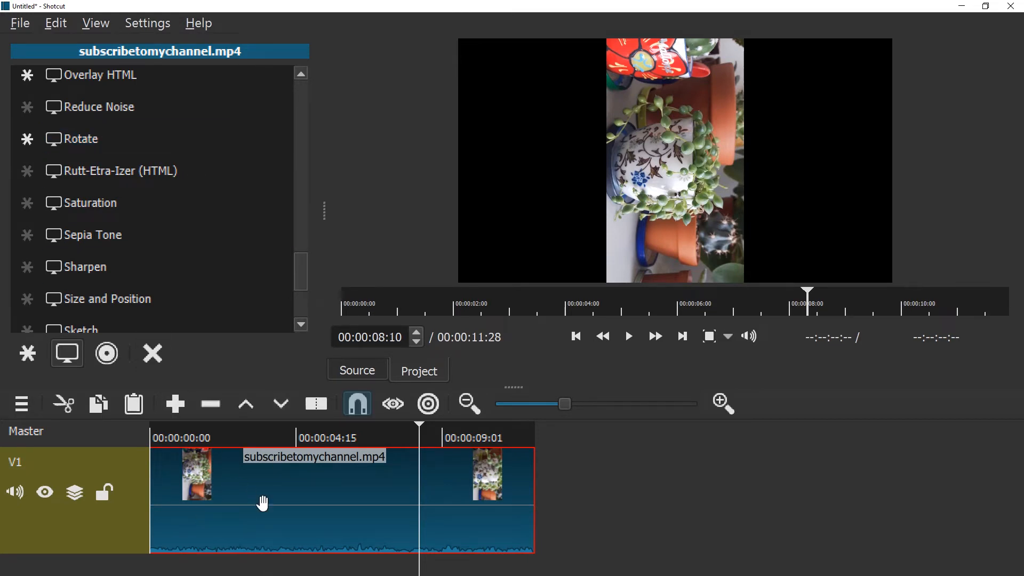
mouse_move(387, 500)
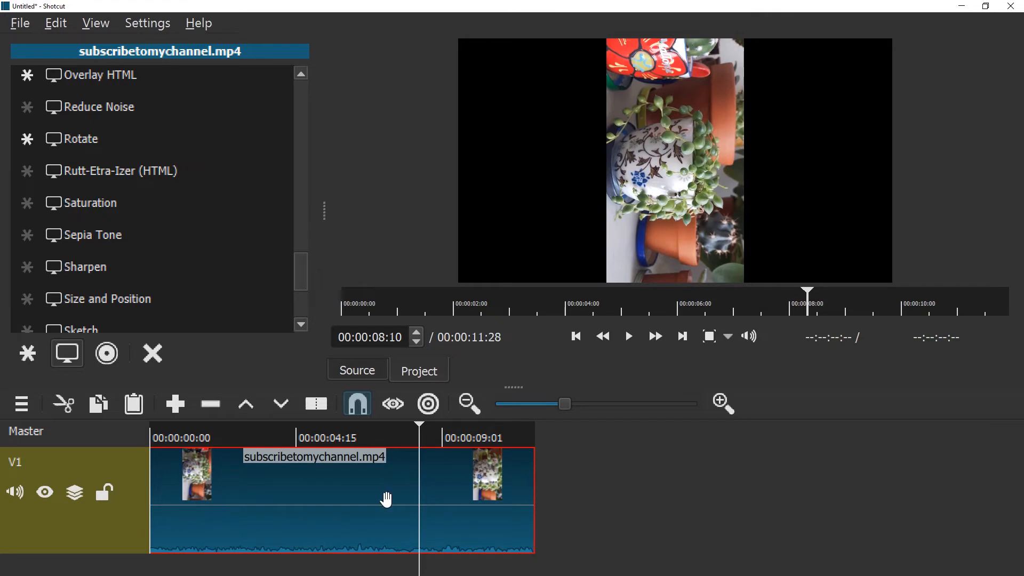
click(81, 138)
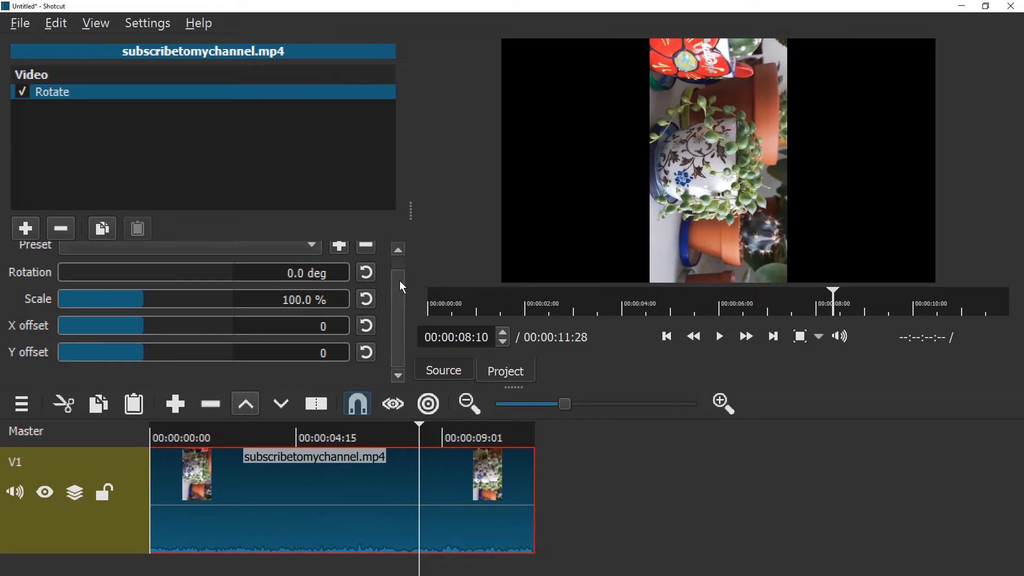
mouse_move(394, 301)
text(270)
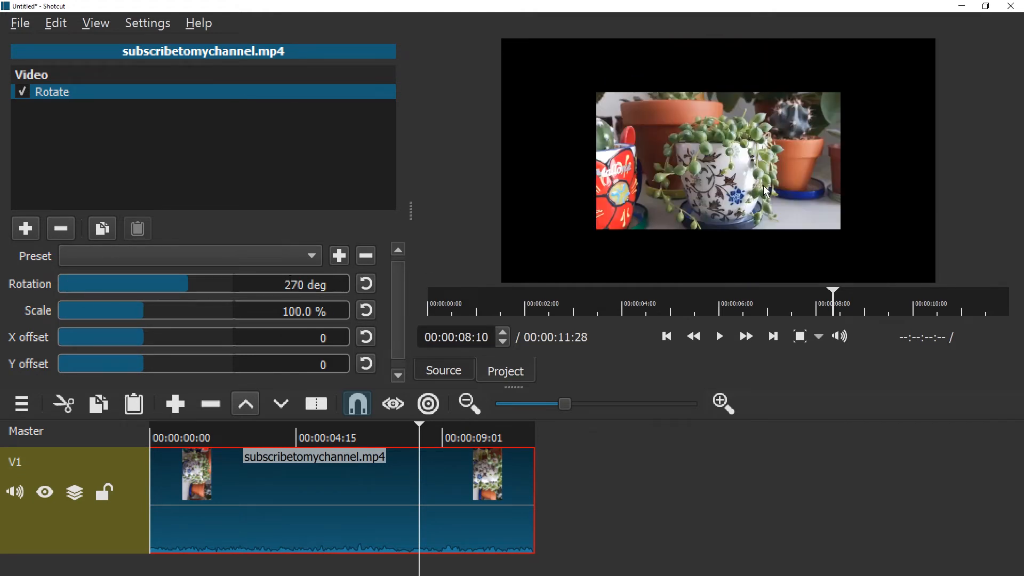
mouse_move(904, 89)
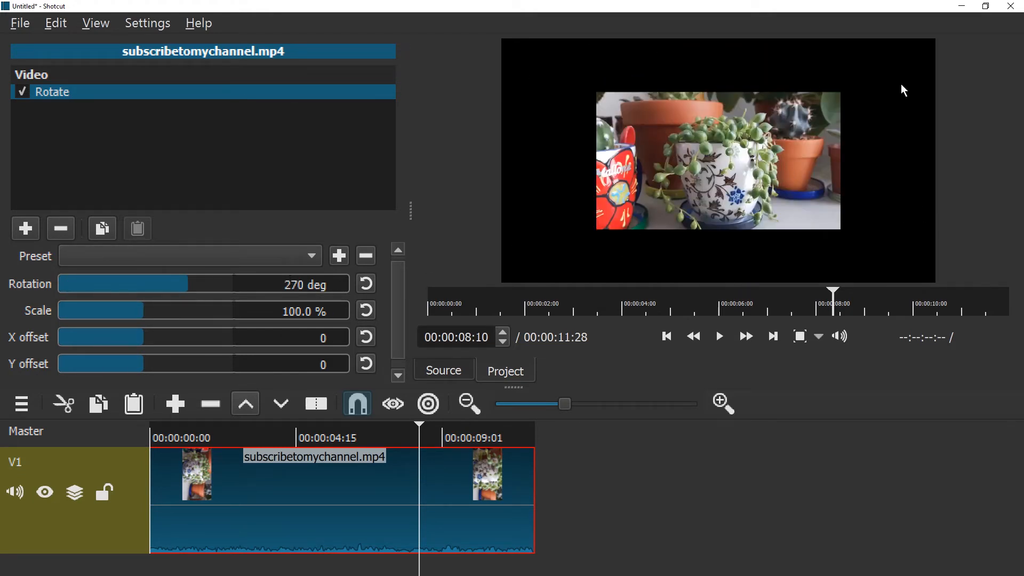
mouse_move(510, 74)
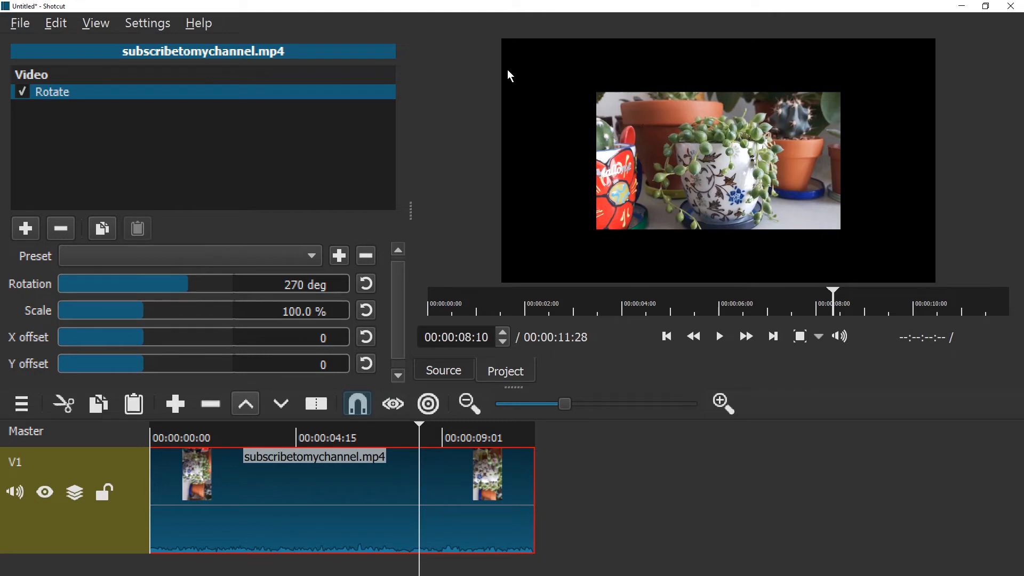
- Set the Rotate filter's rotation to 270 degrees so the video plays upright
click(304, 283)
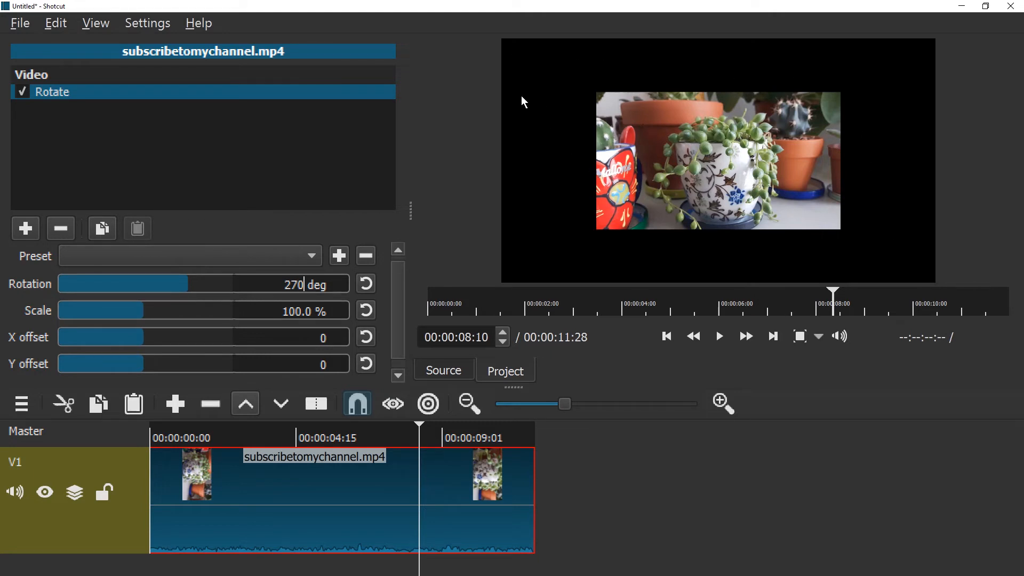
mouse_move(757, 162)
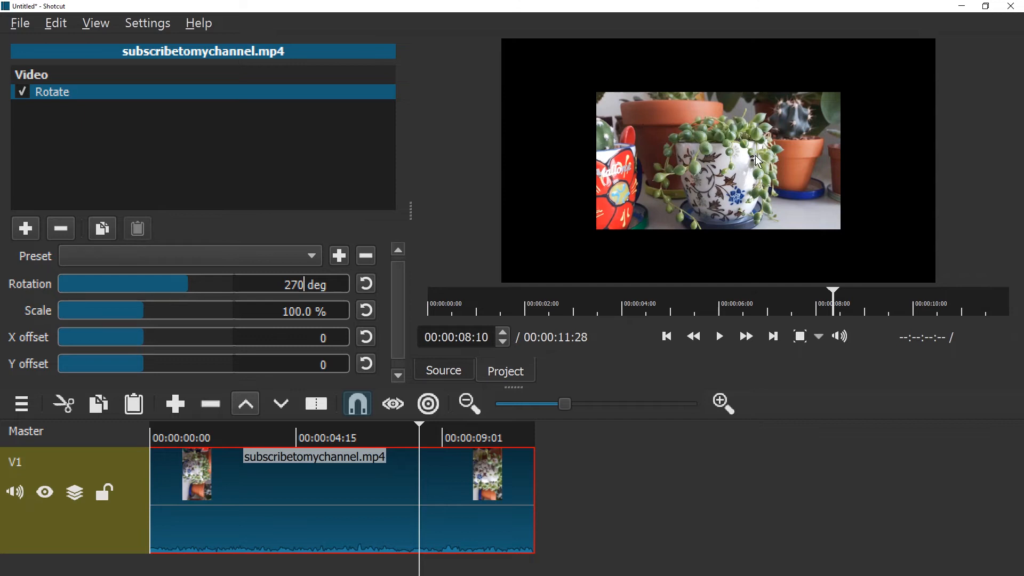
mouse_move(656, 58)
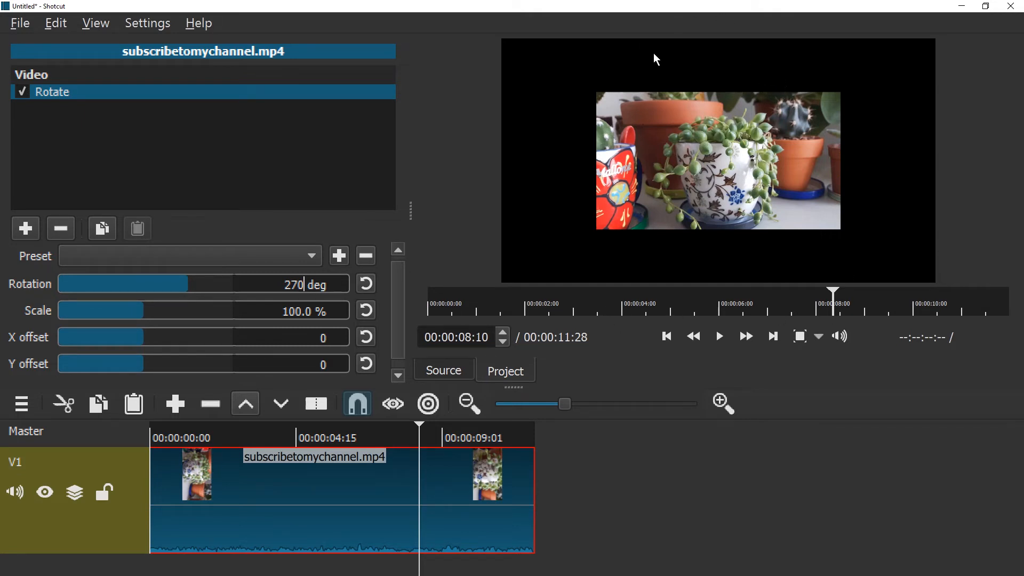
mouse_move(478, 249)
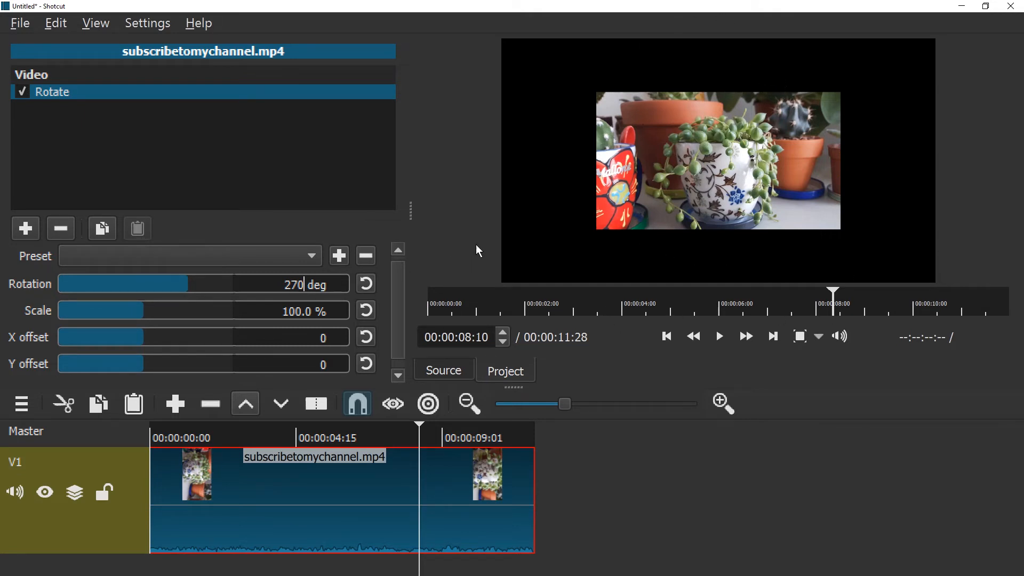
mouse_move(148, 311)
text(178)
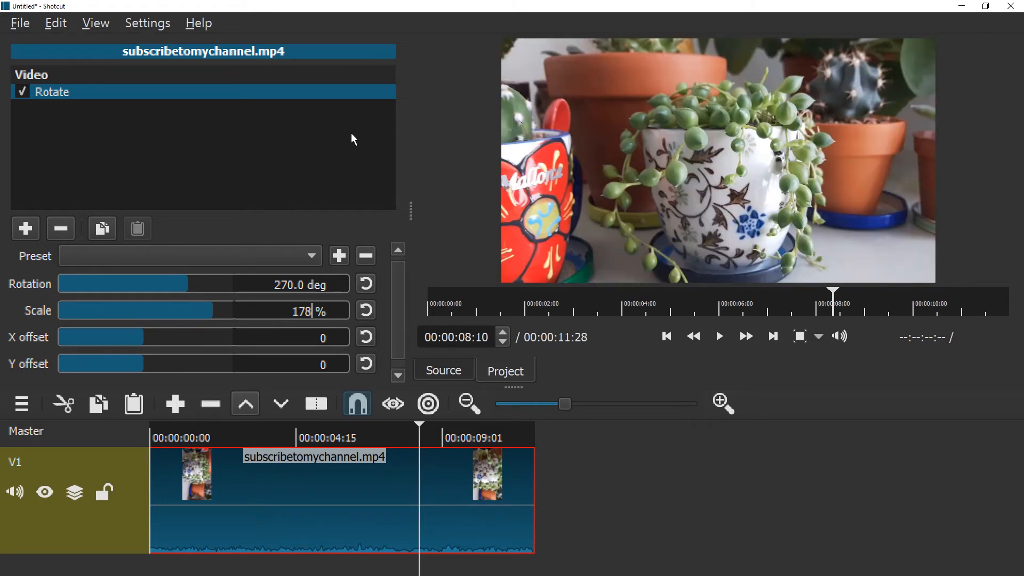
mouse_move(718, 477)
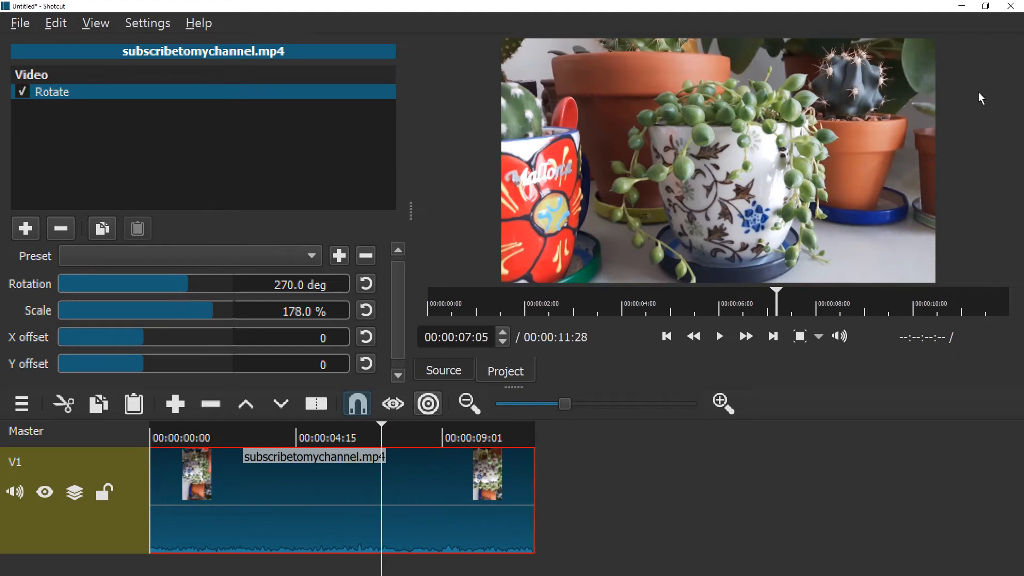
mouse_move(939, 39)
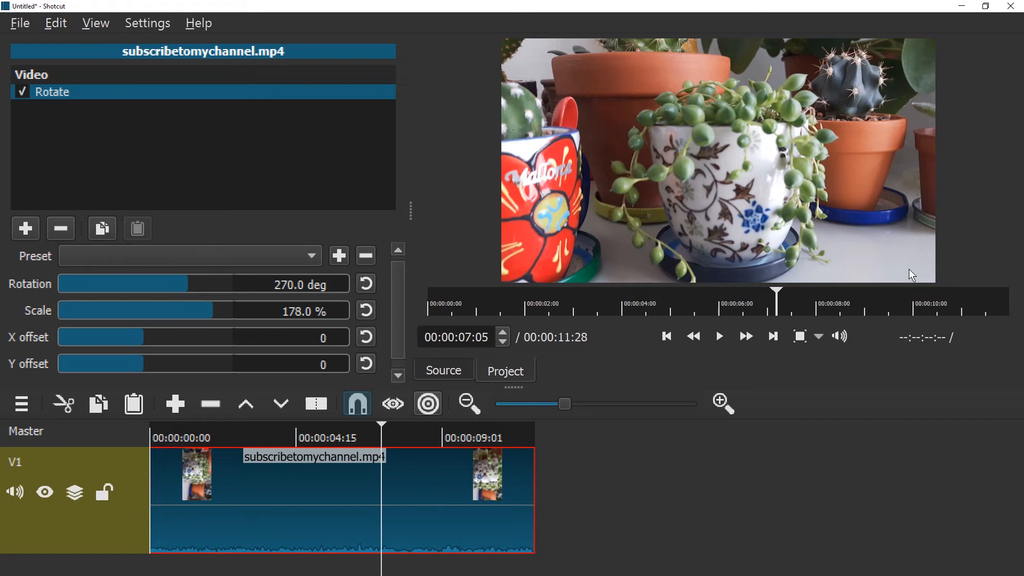
mouse_move(903, 257)
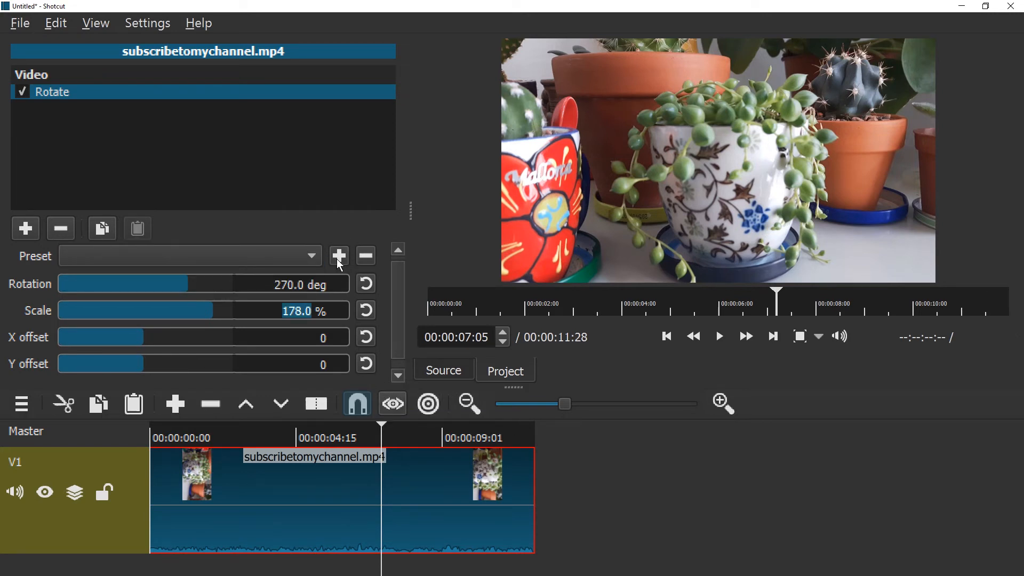
- Save the current Rotate settings as a preset named 'rotate 270'
click(340, 255)
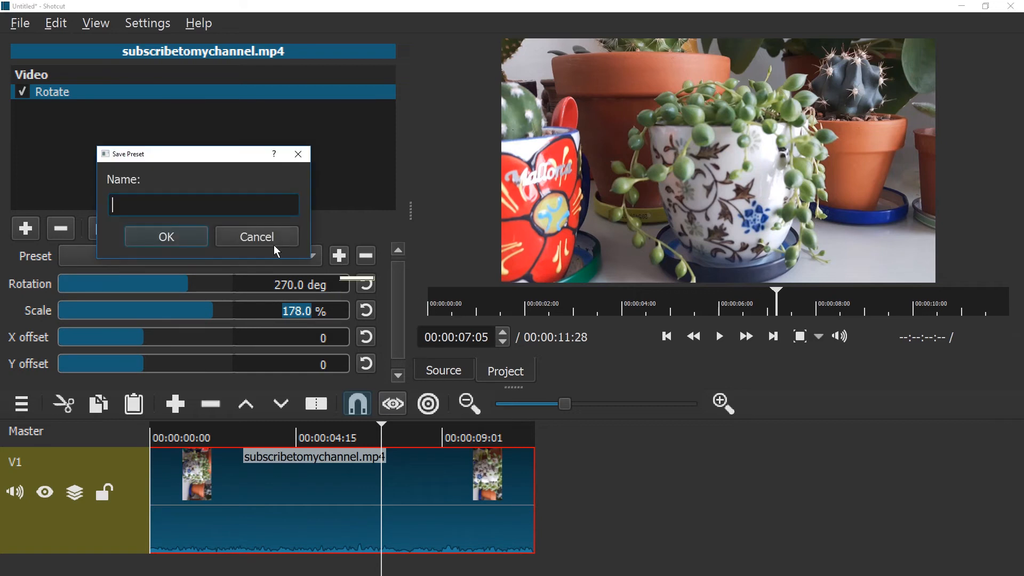
text(rotate)
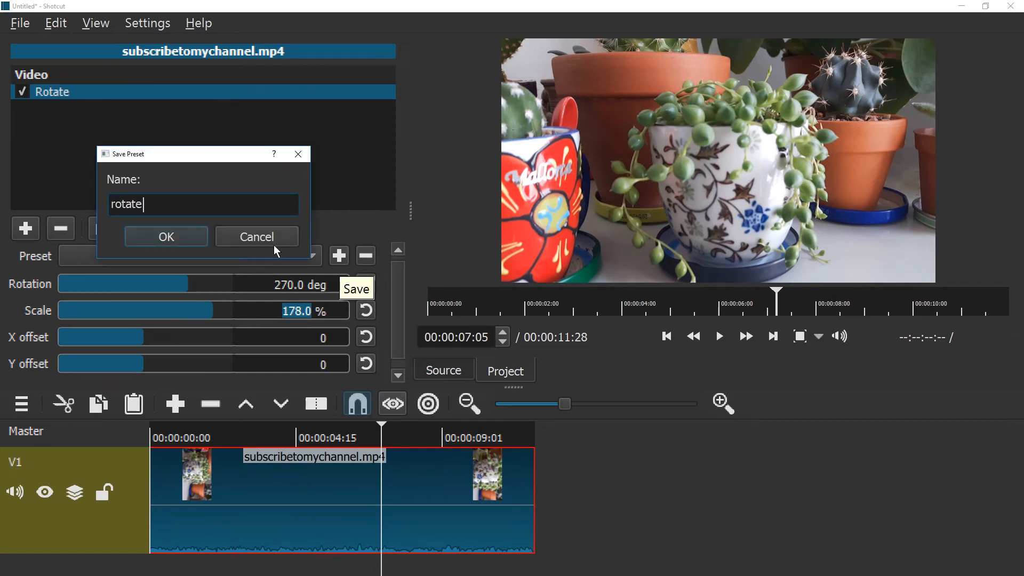
text(270)
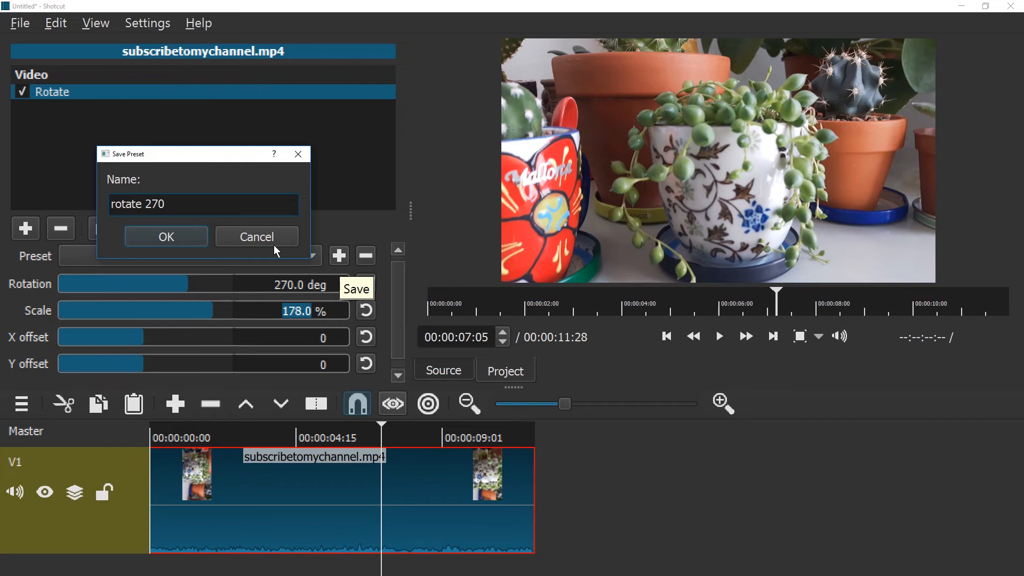
click(165, 237)
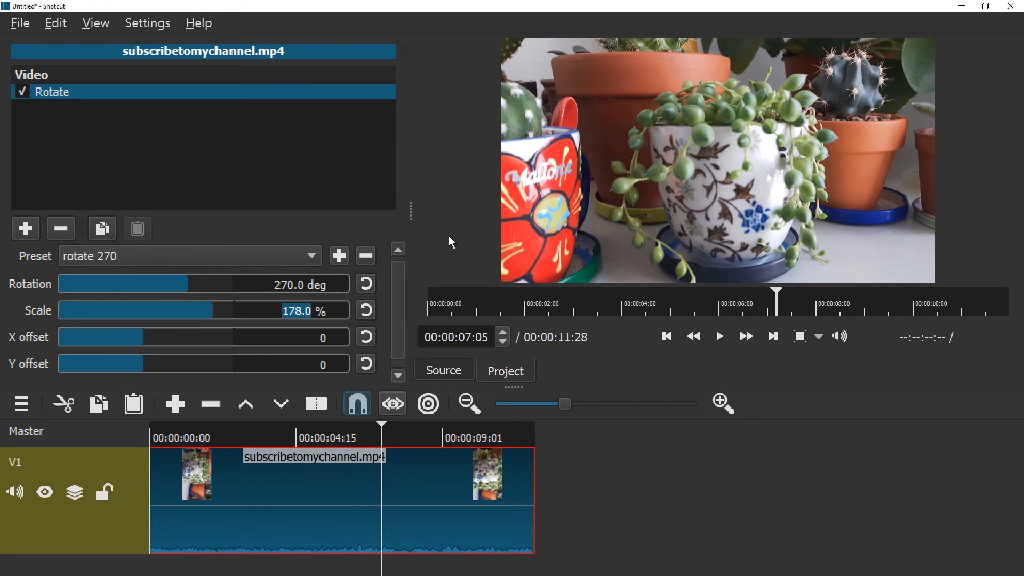
- Save a second preset 'rotate 90', then switch the clip back to rotate 270
click(310, 255)
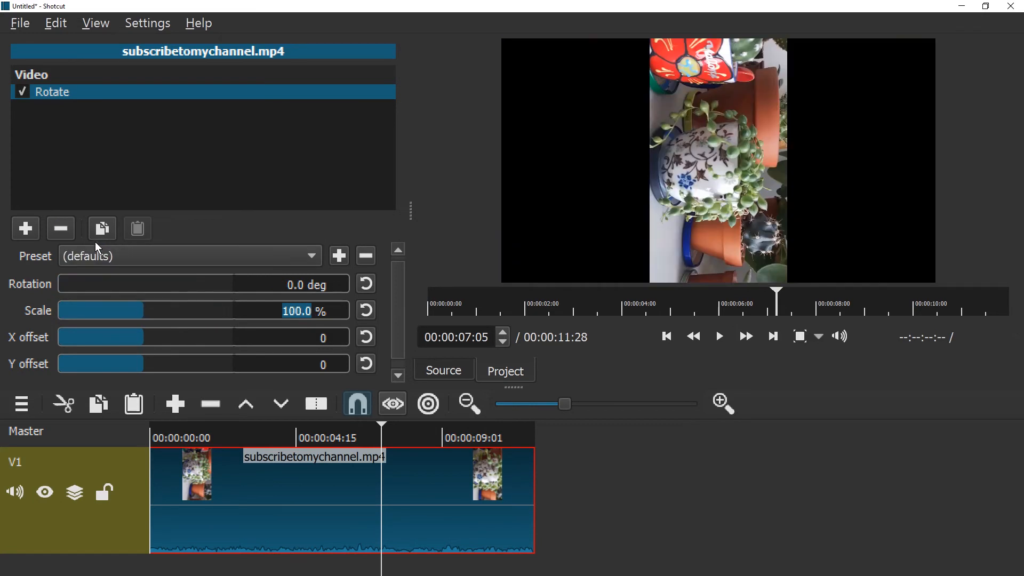
click(190, 256)
text(90)
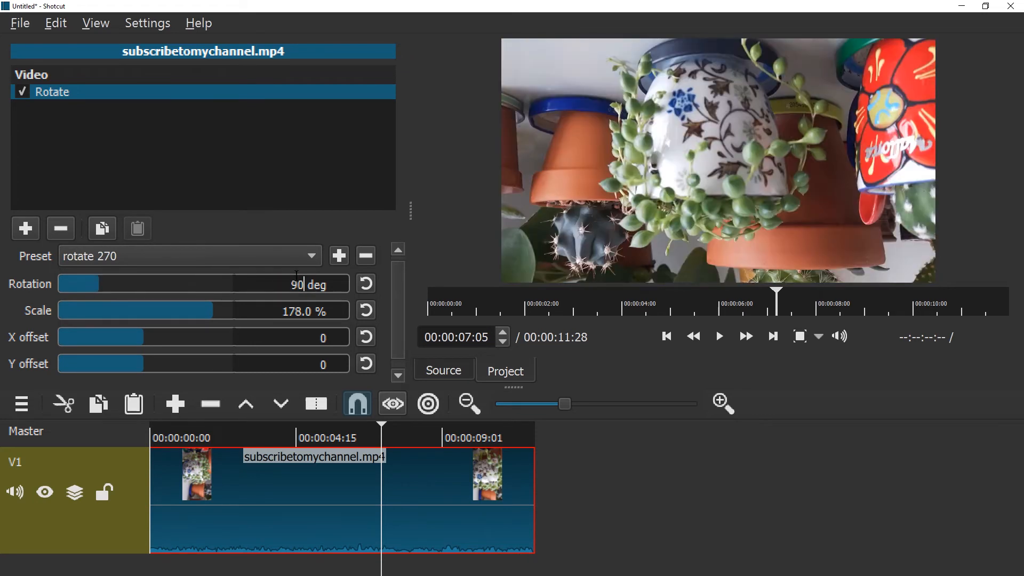
click(340, 255)
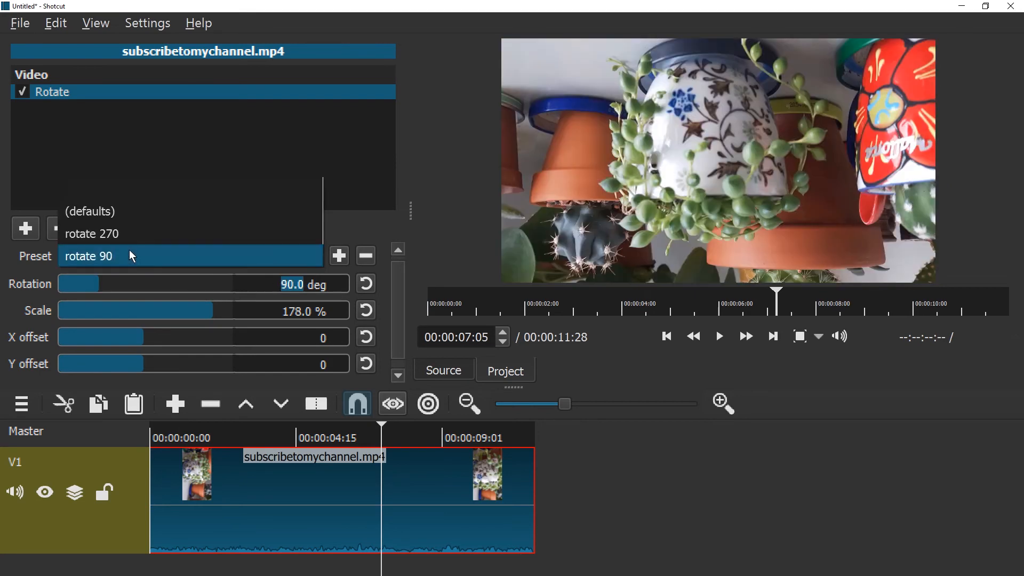
click(92, 234)
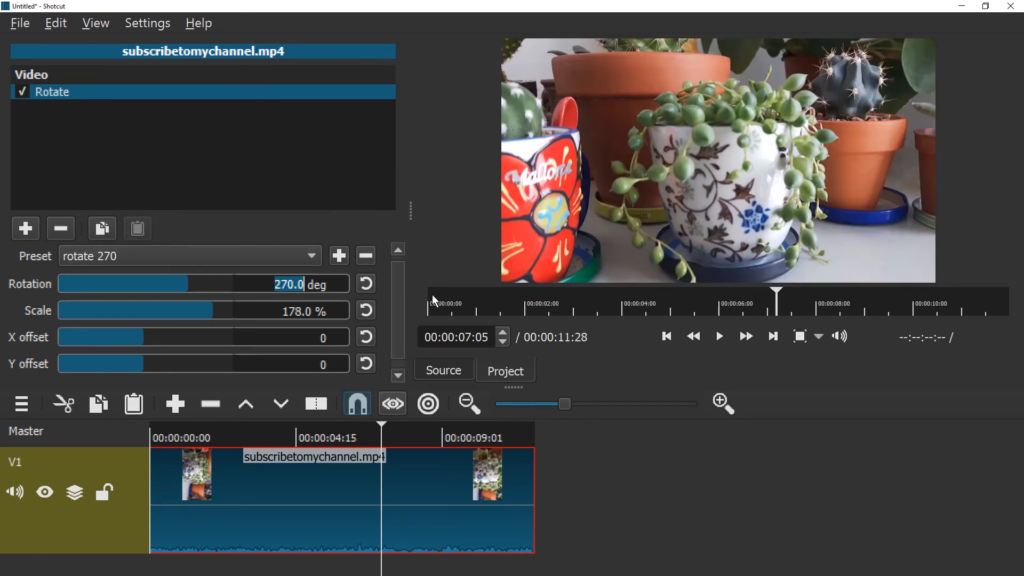
- Bring up the Export panel (mp4, 1920x1080, 30 fps) with toolbar and timeline hidden
click(95, 23)
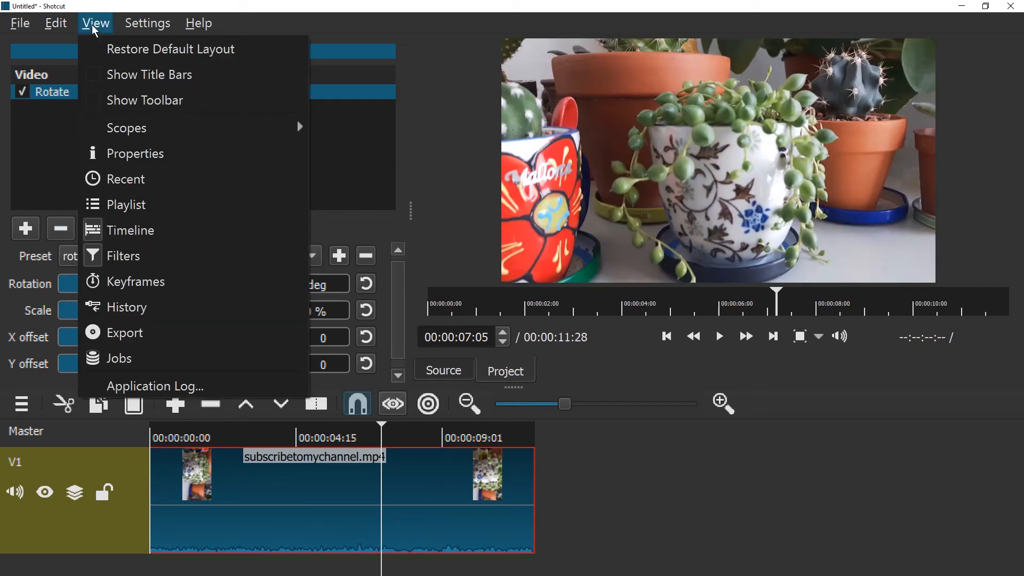
click(147, 101)
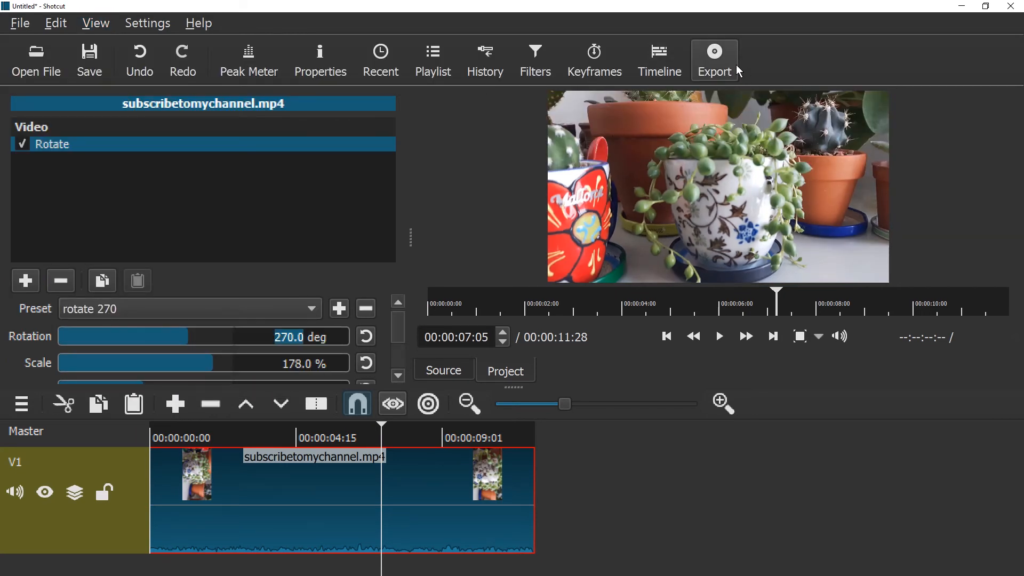
mouse_move(714, 60)
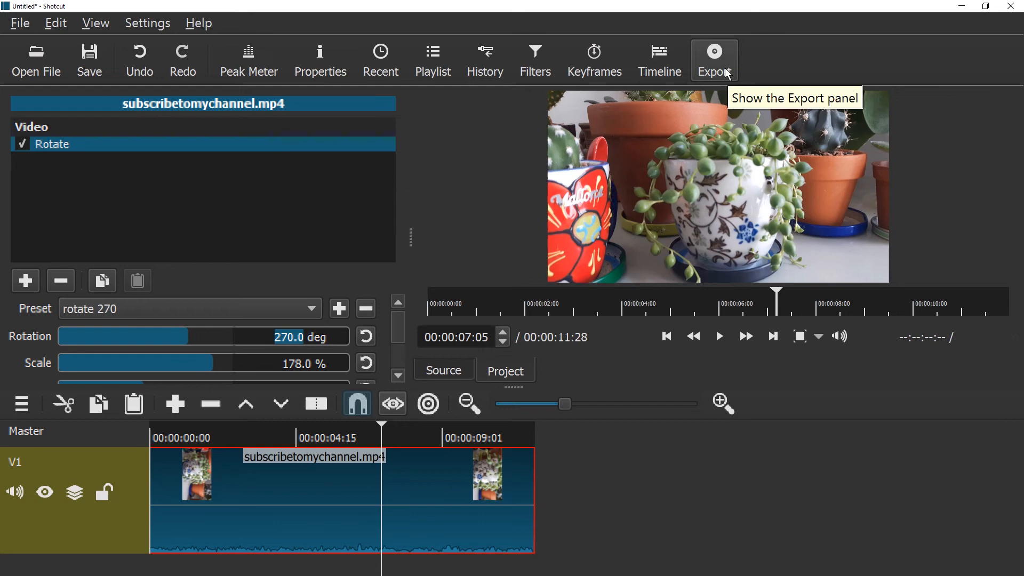
click(95, 23)
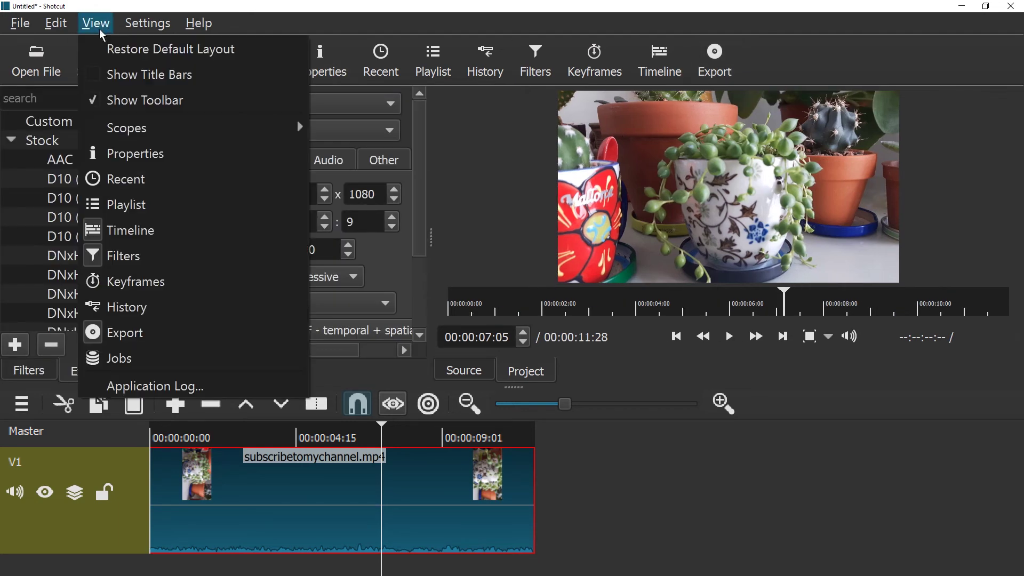
click(146, 100)
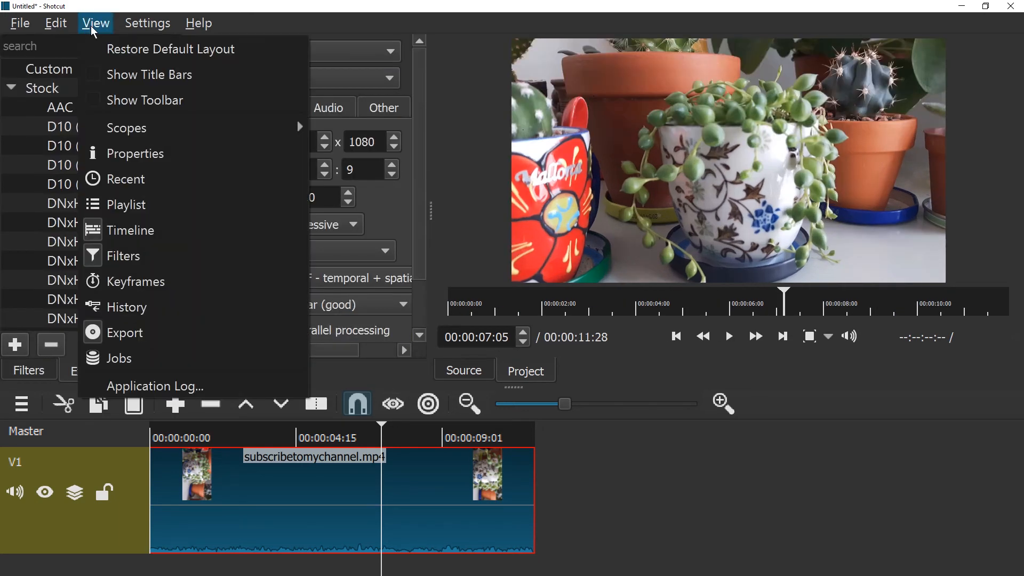
mouse_move(127, 205)
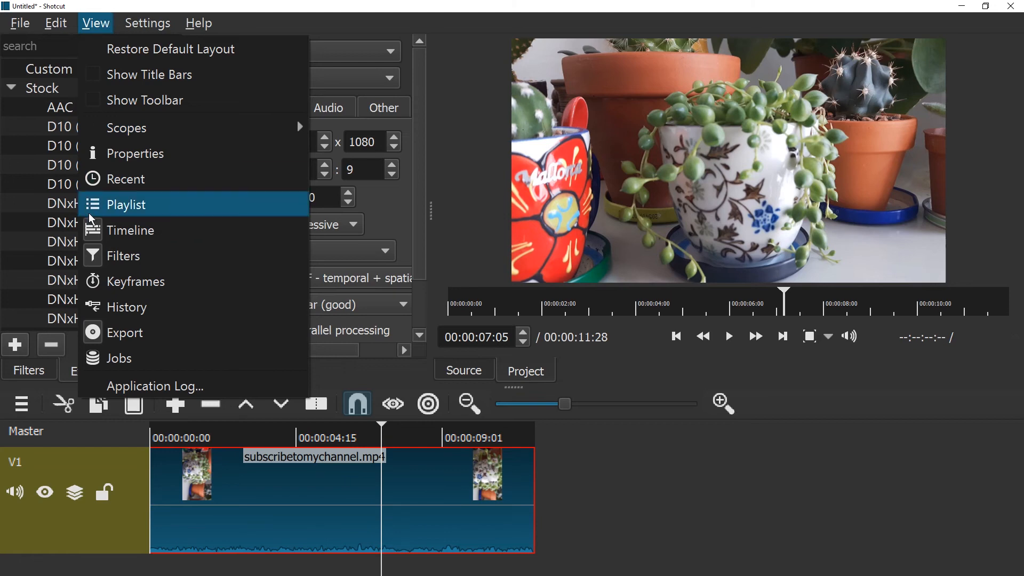
click(124, 333)
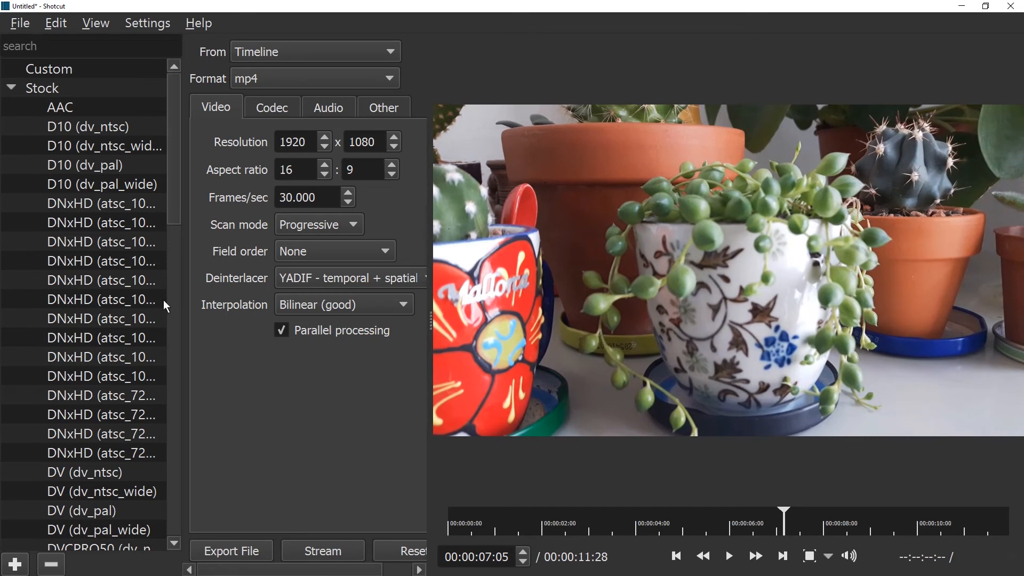
mouse_move(320, 157)
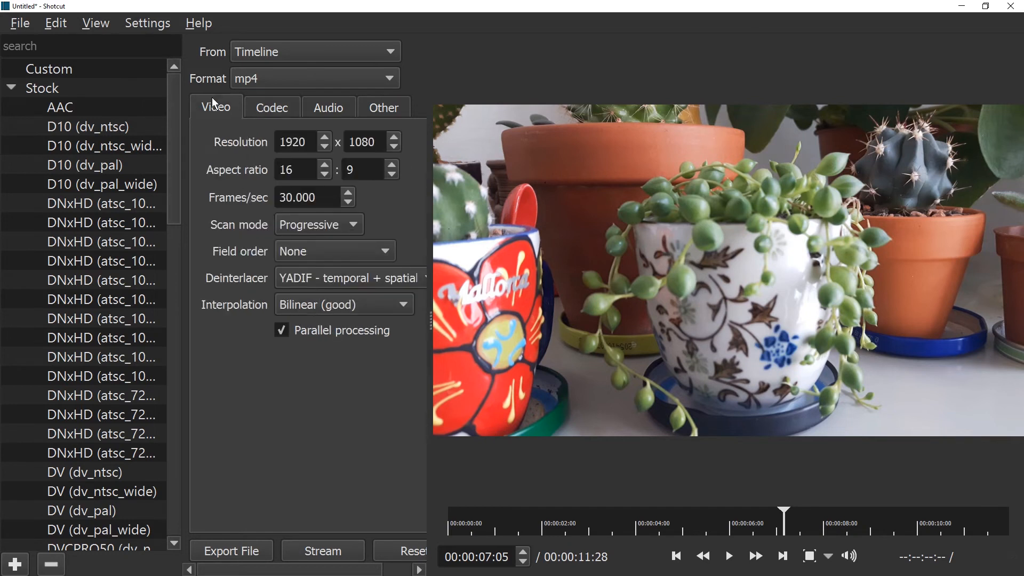
mouse_move(470, 499)
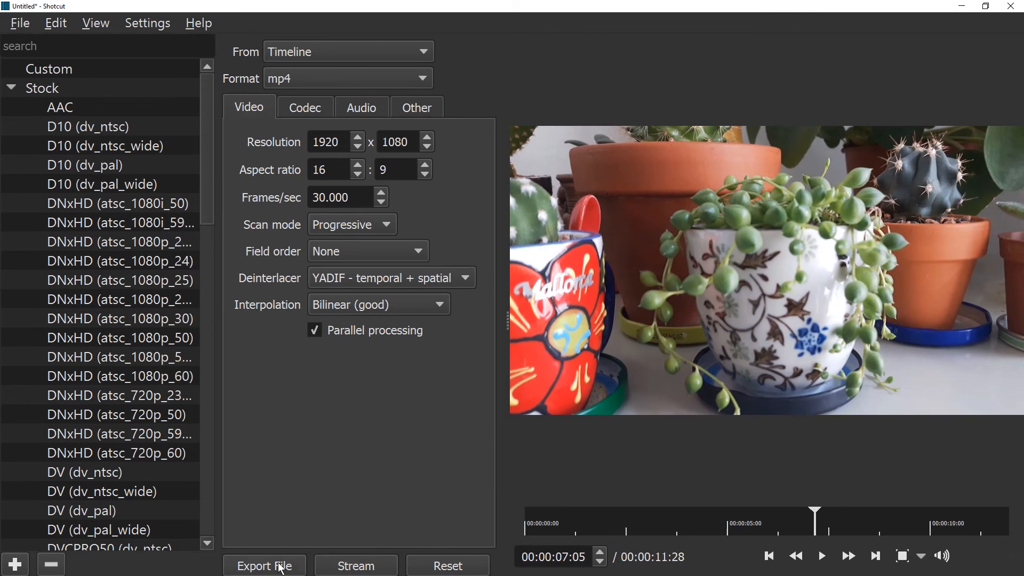
mouse_move(200, 36)
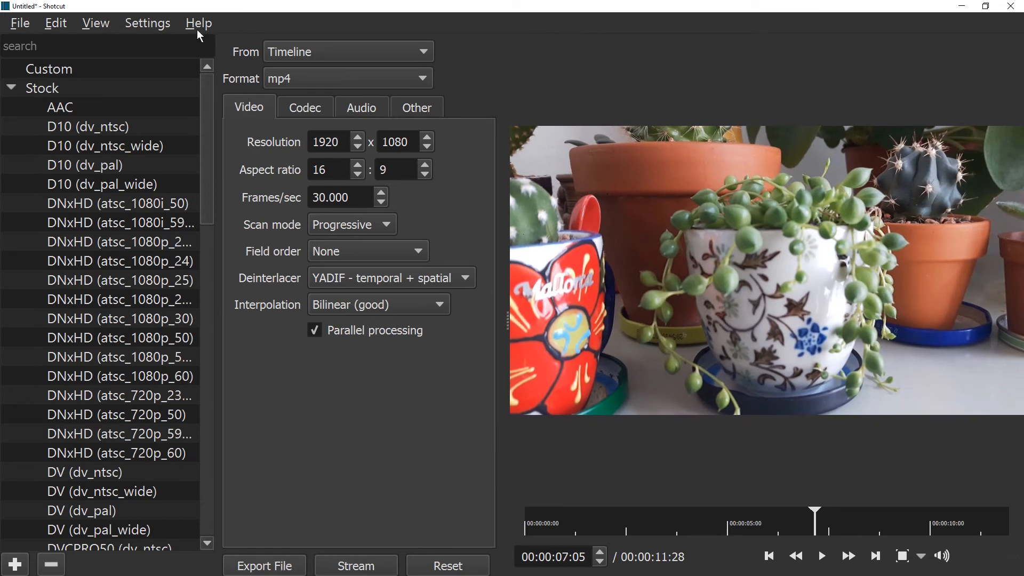
- Show the timeline again and start Export File to save the mp4
click(95, 22)
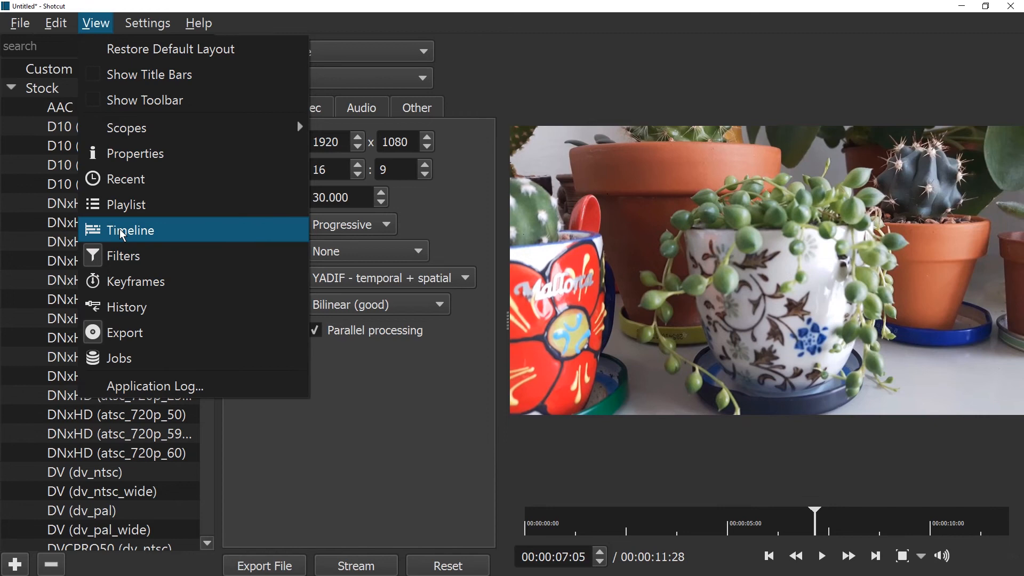
click(130, 230)
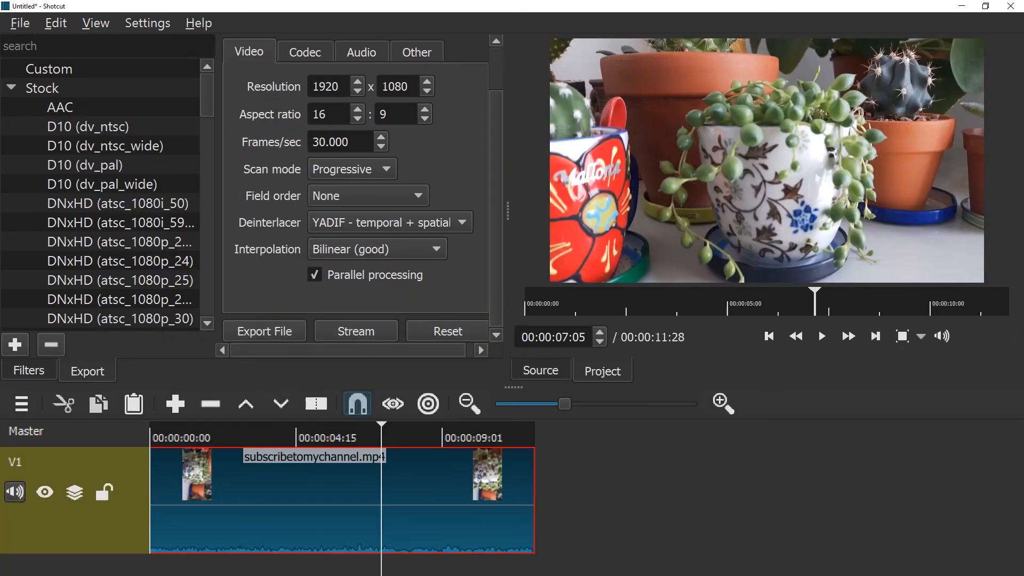
mouse_move(245, 403)
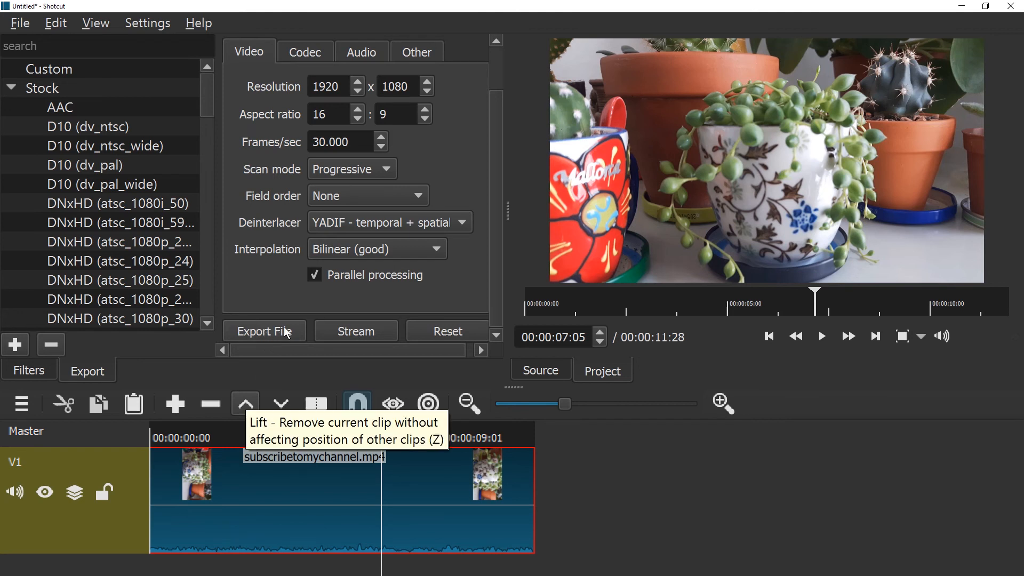
click(264, 331)
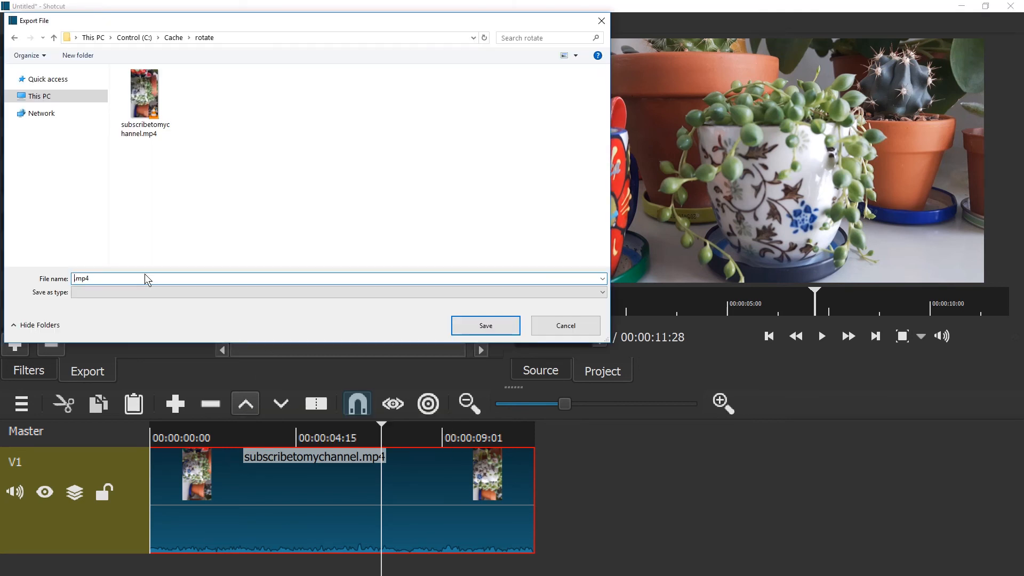